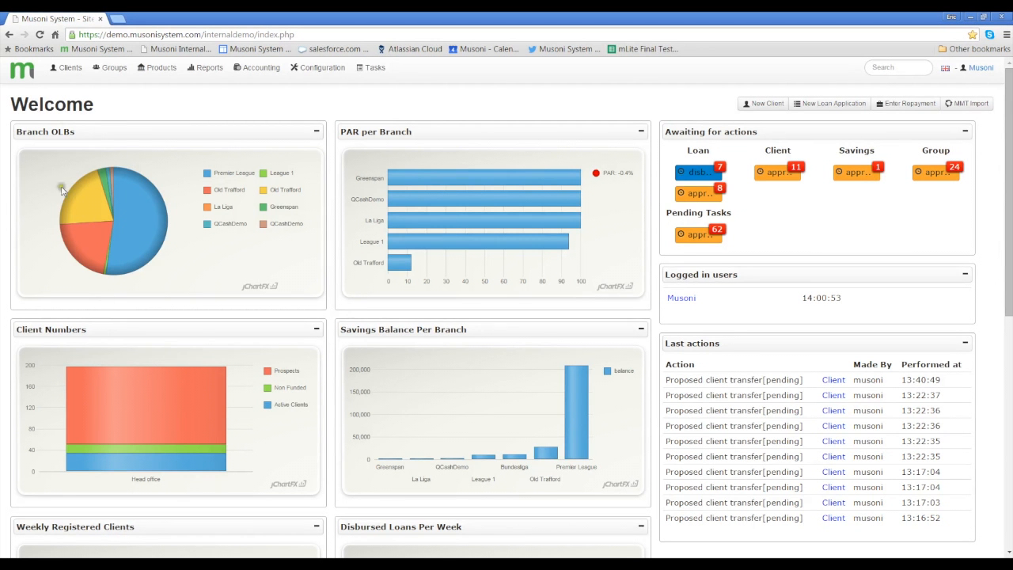
Step: Show the Clients menu dropdown from the top navigation bar
left_click(69, 67)
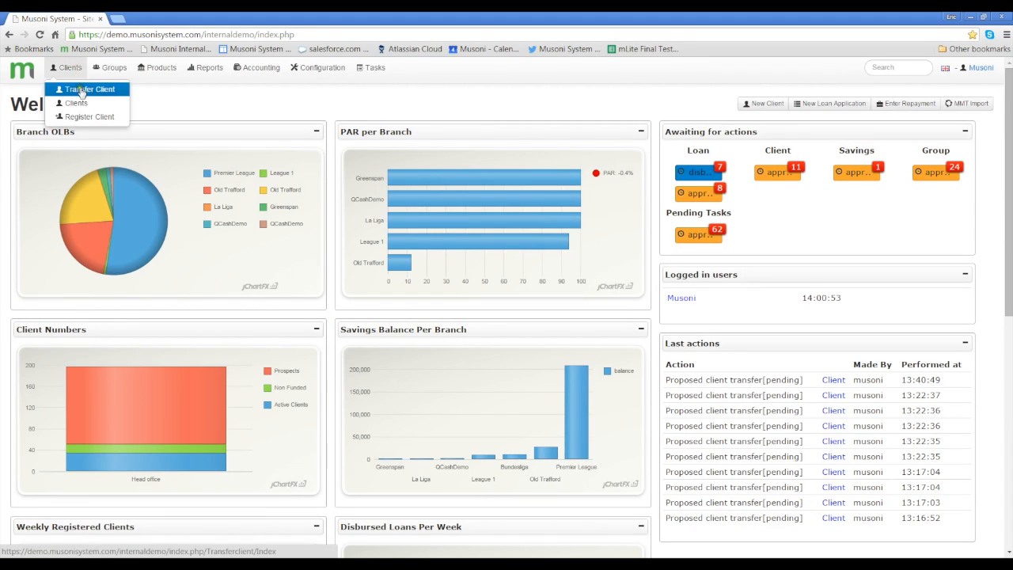
Step: On Transfer Client, filter: Premier League branch, loan officer Moyes, David, Individuals Only
left_click(88, 89)
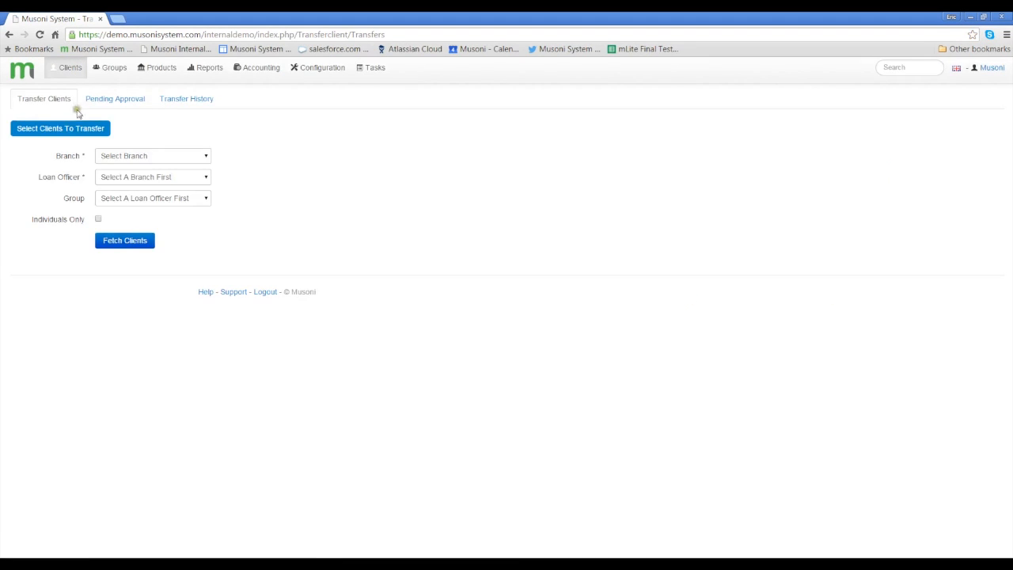
mouse_move(52, 220)
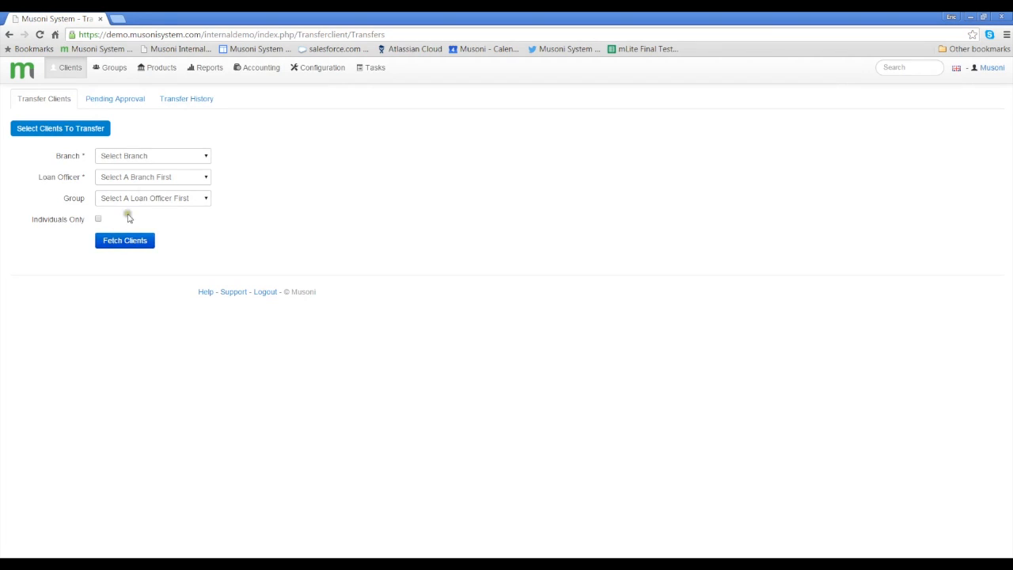
left_click(152, 155)
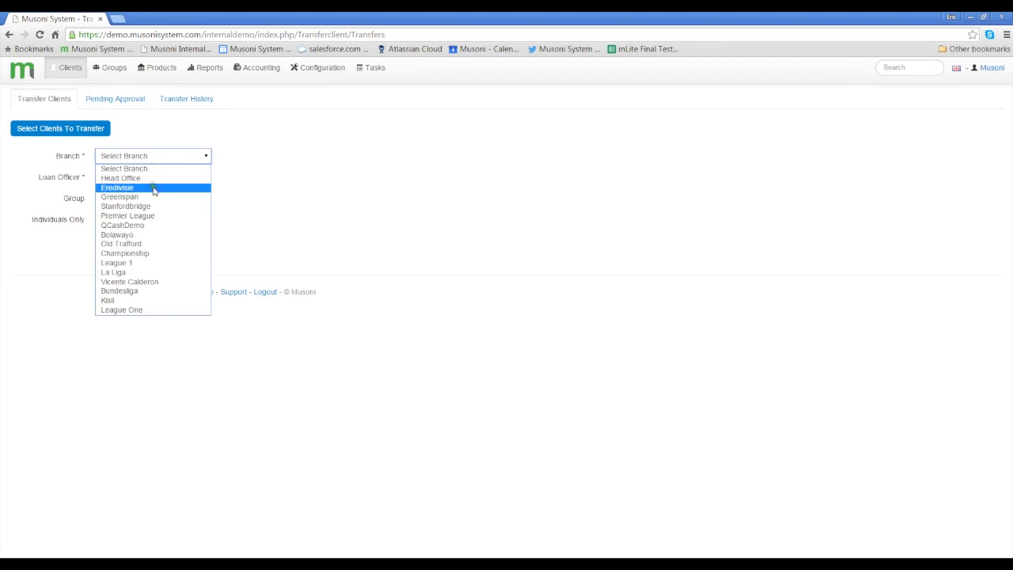
left_click(127, 215)
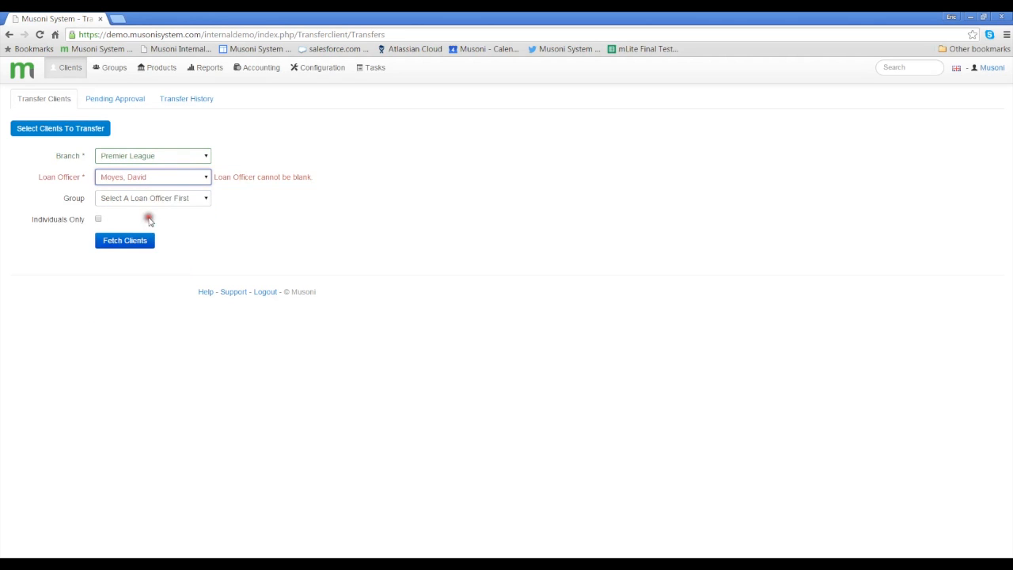
left_click(152, 176)
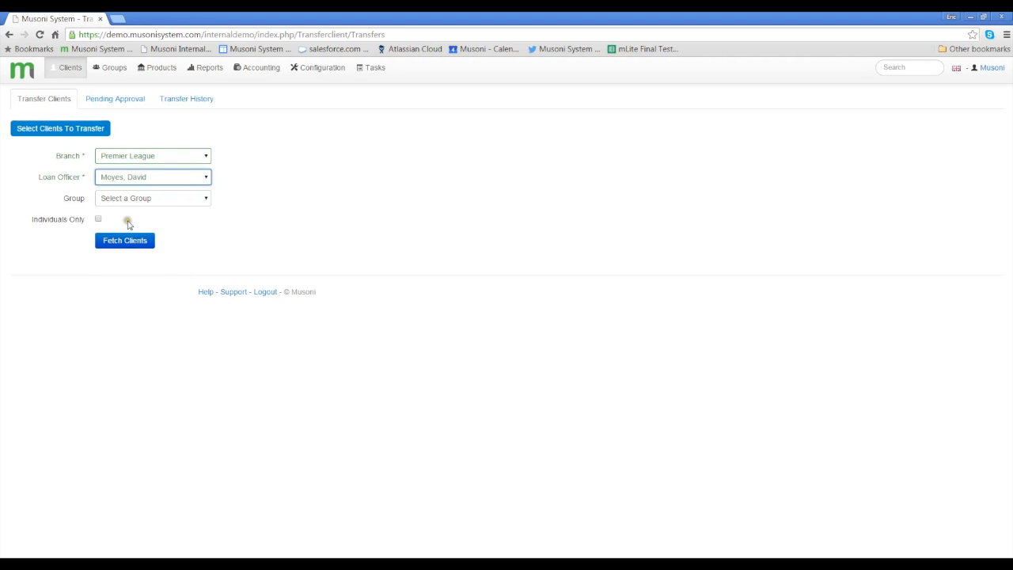
left_click(98, 218)
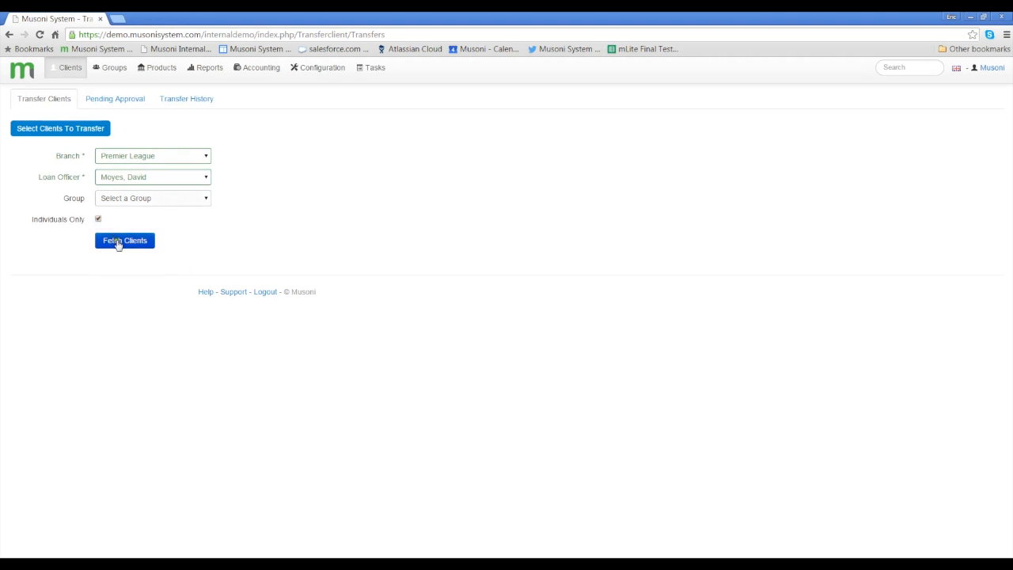
left_click(99, 219)
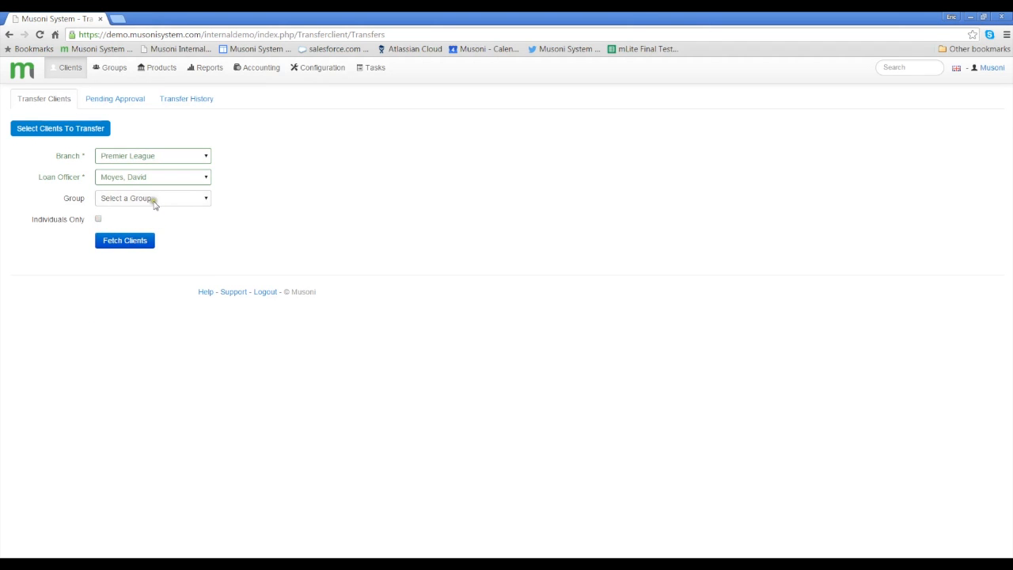
left_click(152, 197)
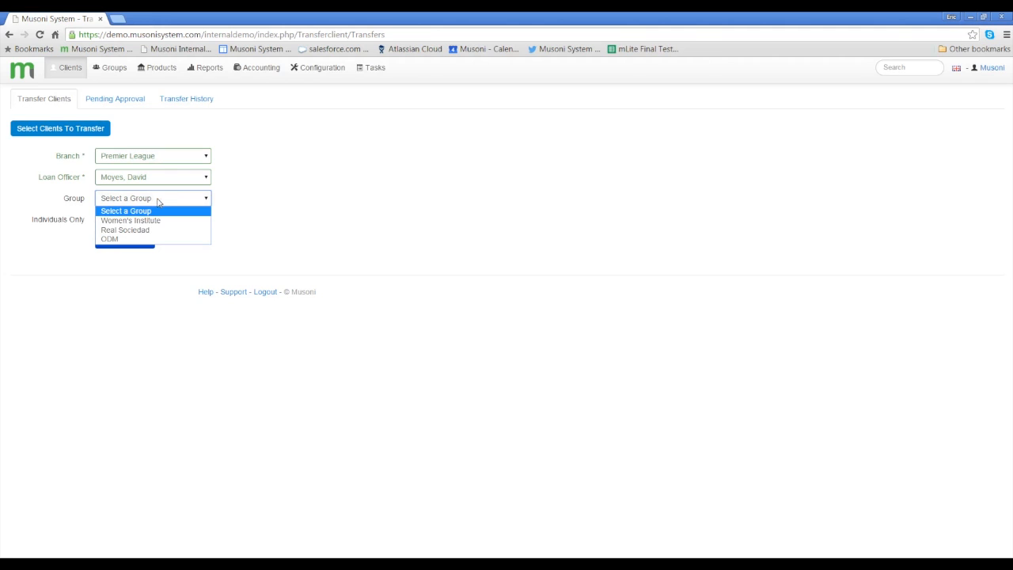
left_click(125, 211)
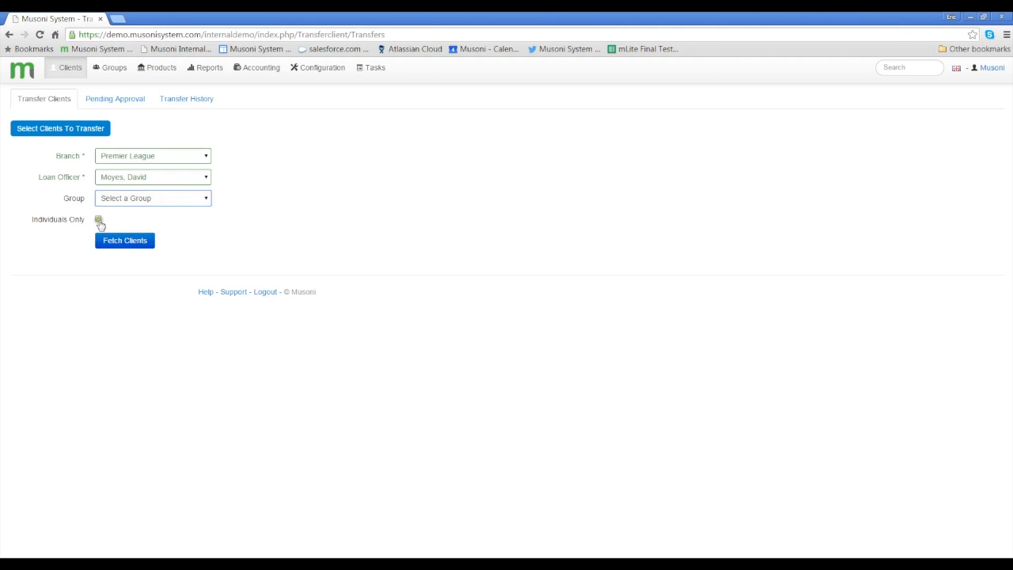
left_click(98, 219)
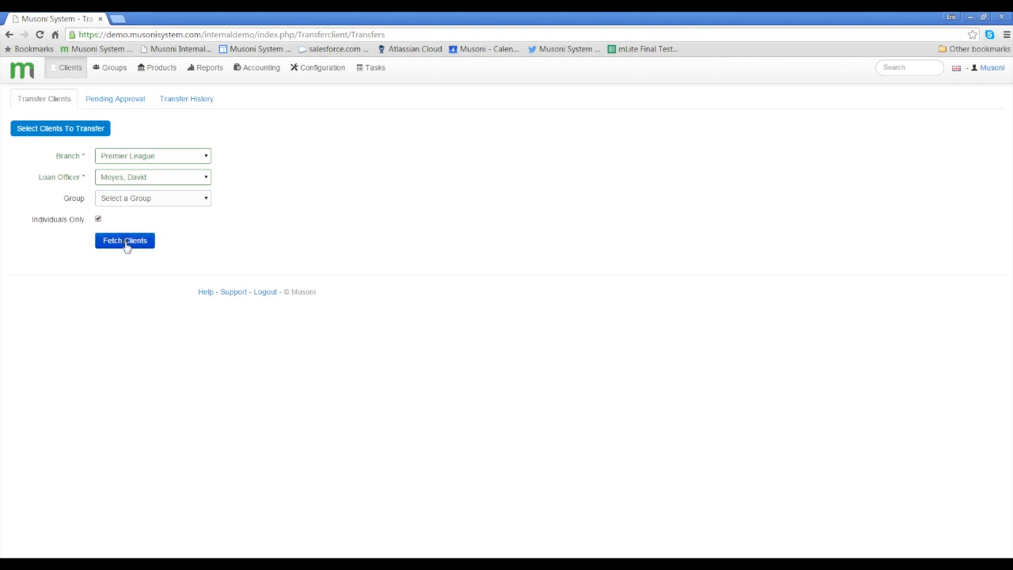
left_click(124, 240)
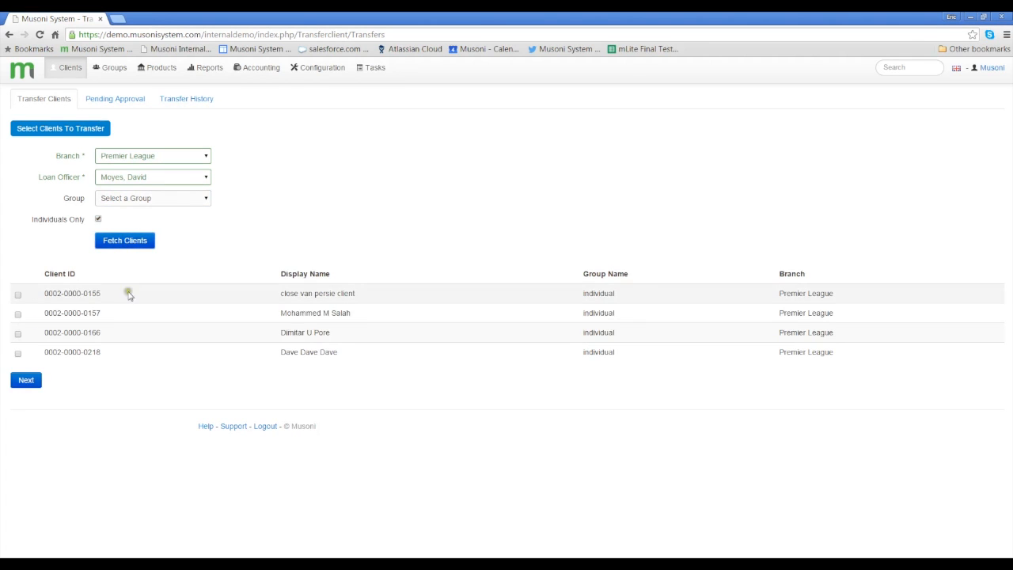
mouse_move(141, 343)
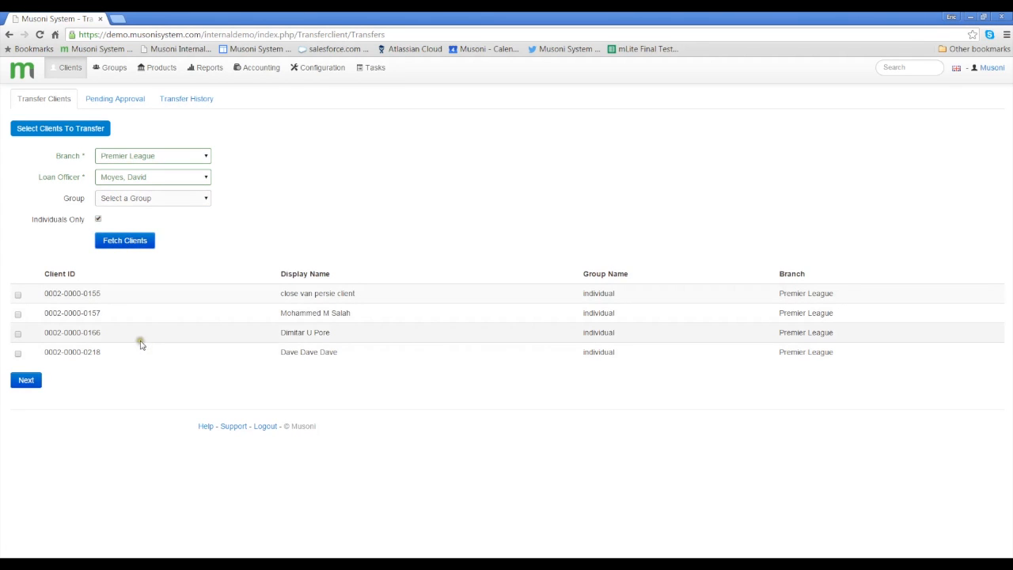
mouse_move(123, 345)
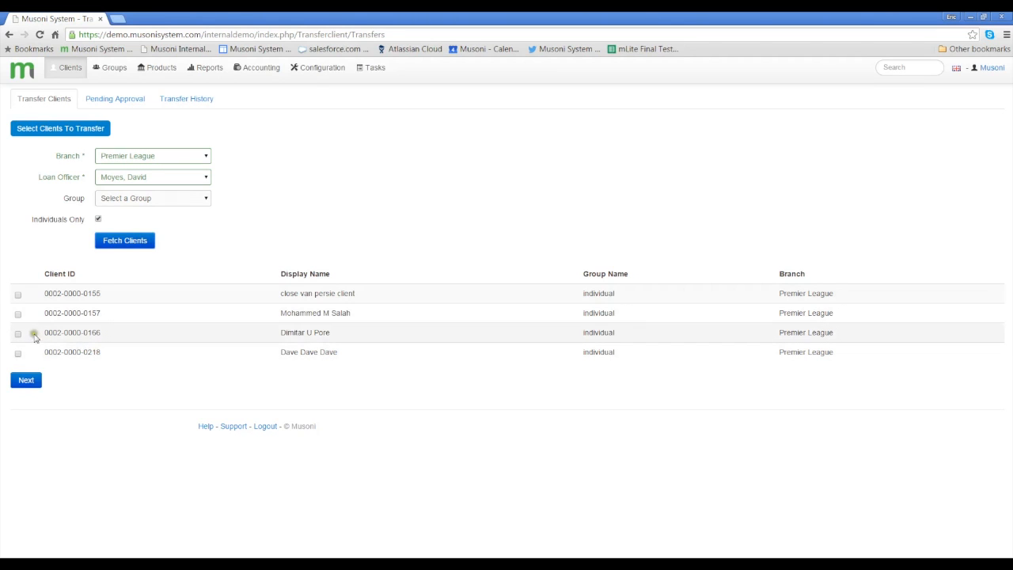
left_click(17, 313)
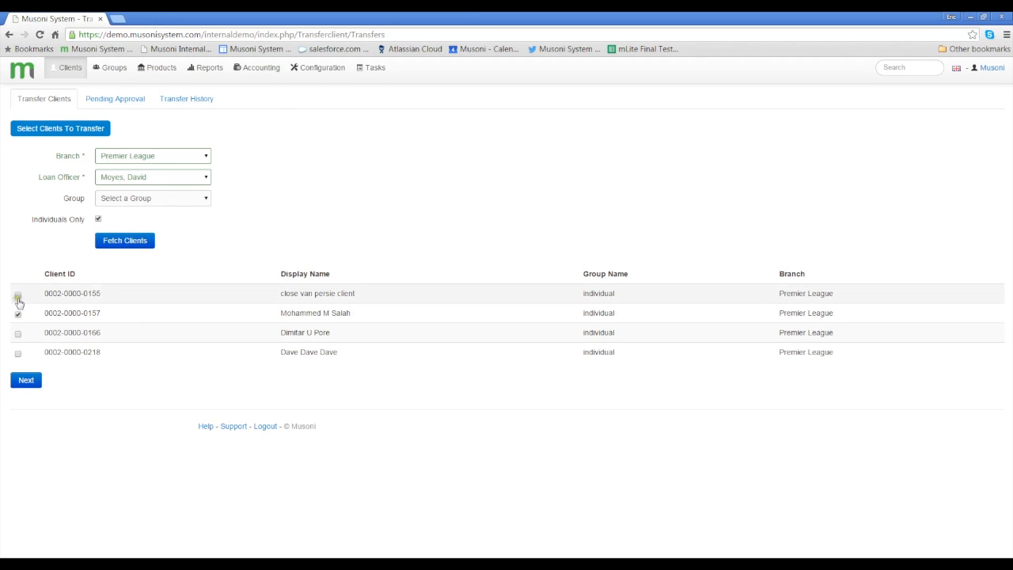
left_click(17, 313)
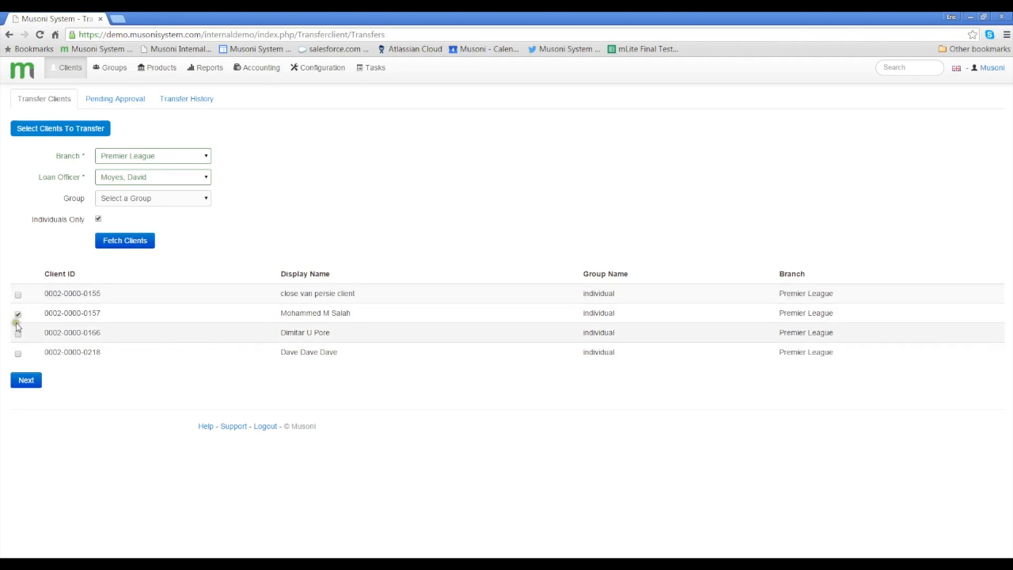
left_click(18, 314)
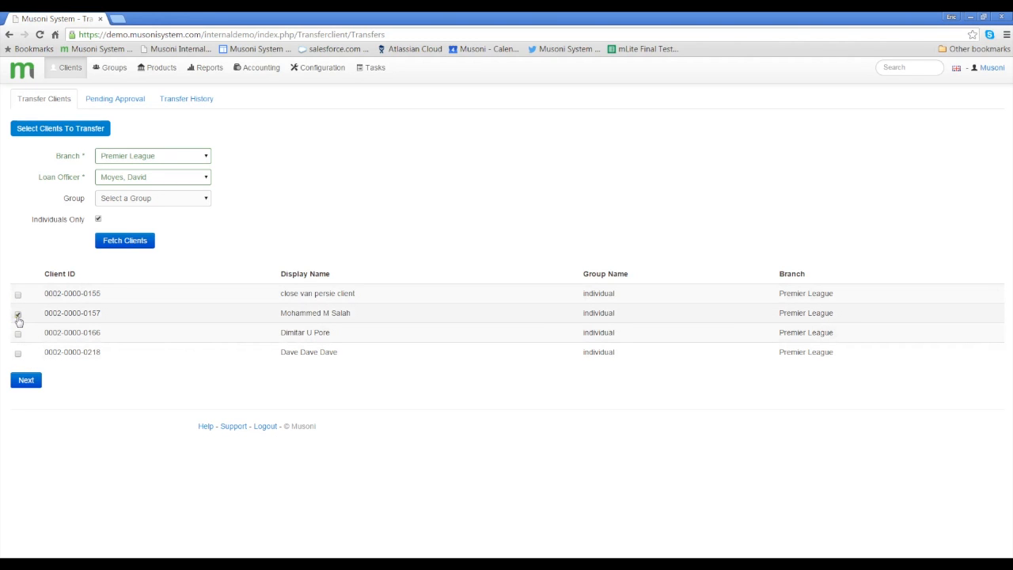
left_click(17, 313)
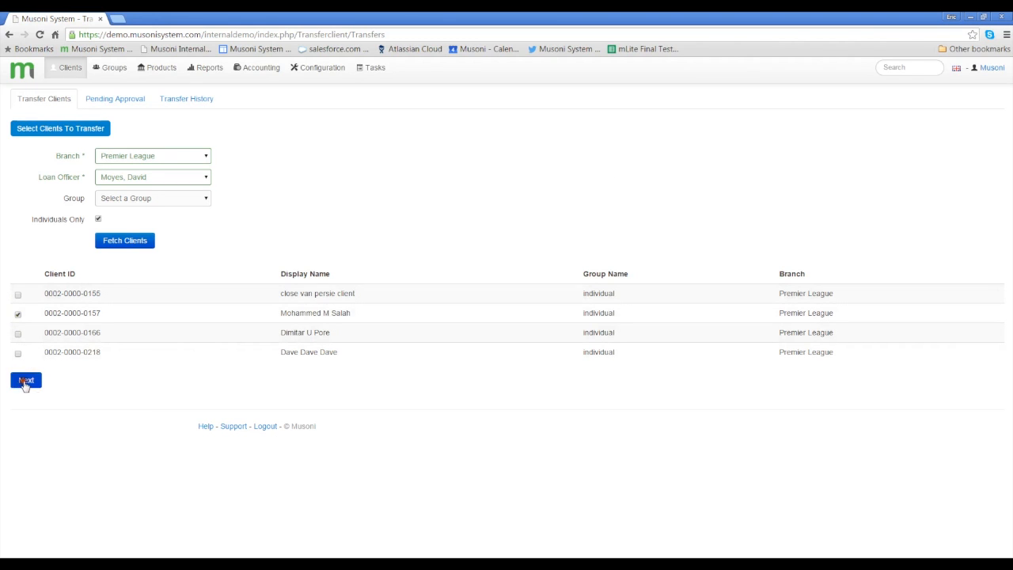
Step: Choose a between-branch transfer to Old Trafford with loan officer Moyes, David
left_click(25, 380)
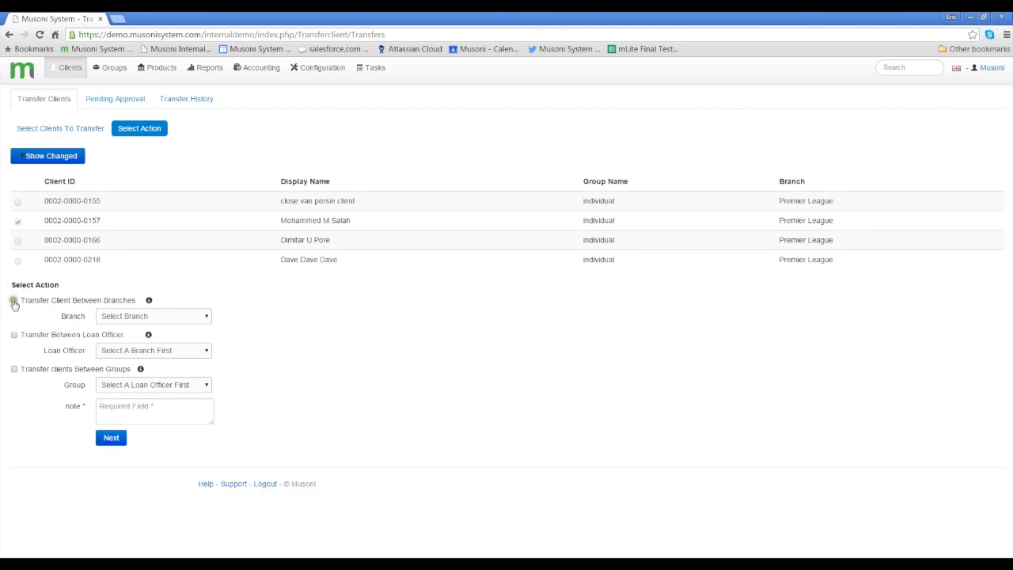
left_click(14, 300)
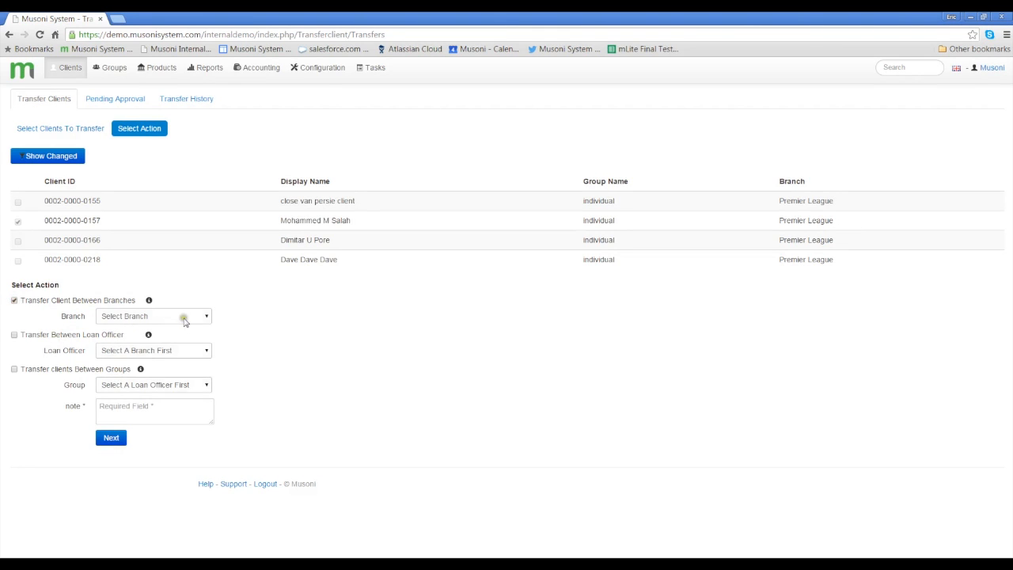
left_click(154, 316)
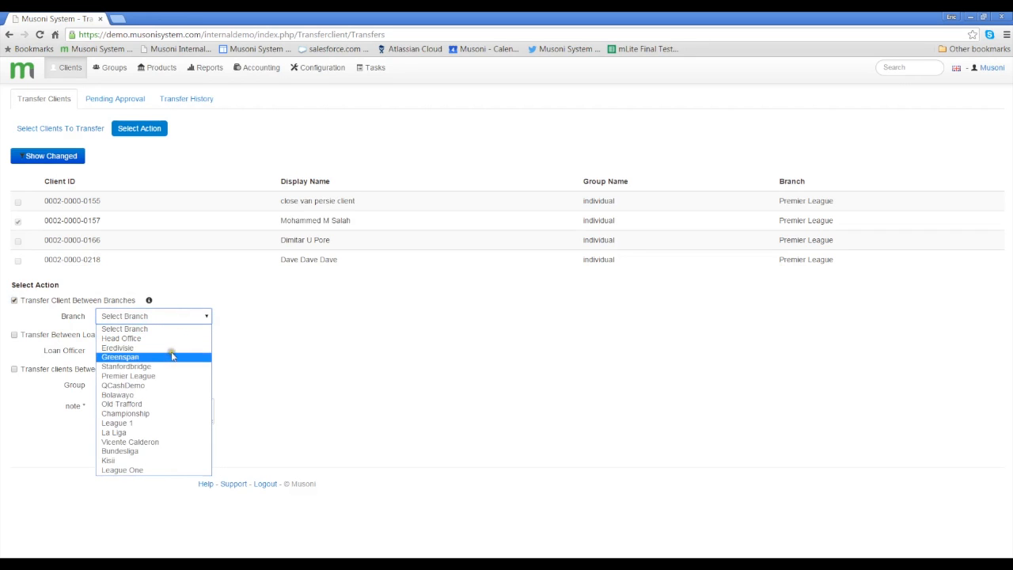
left_click(121, 404)
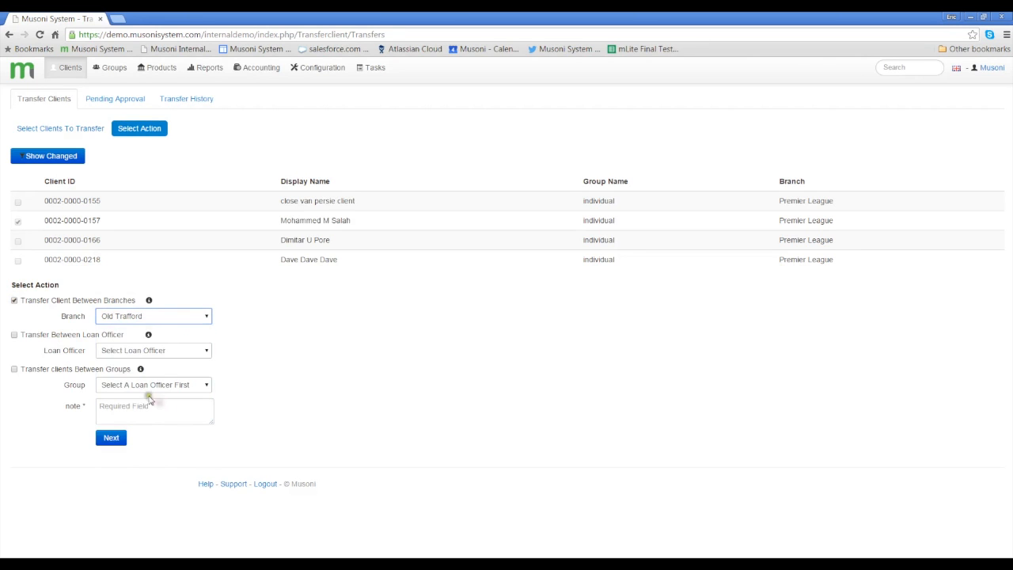
left_click(154, 349)
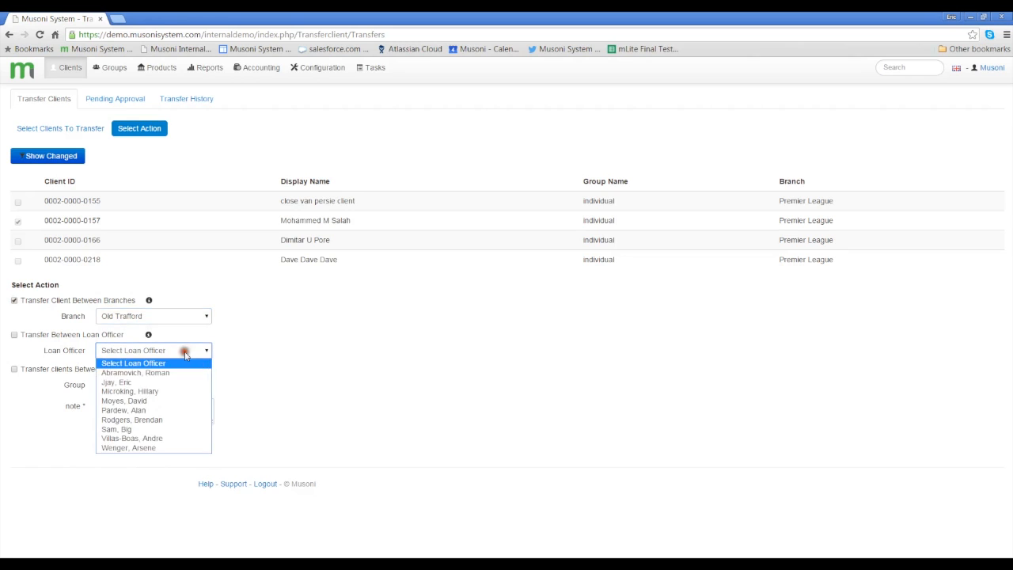
mouse_move(132, 420)
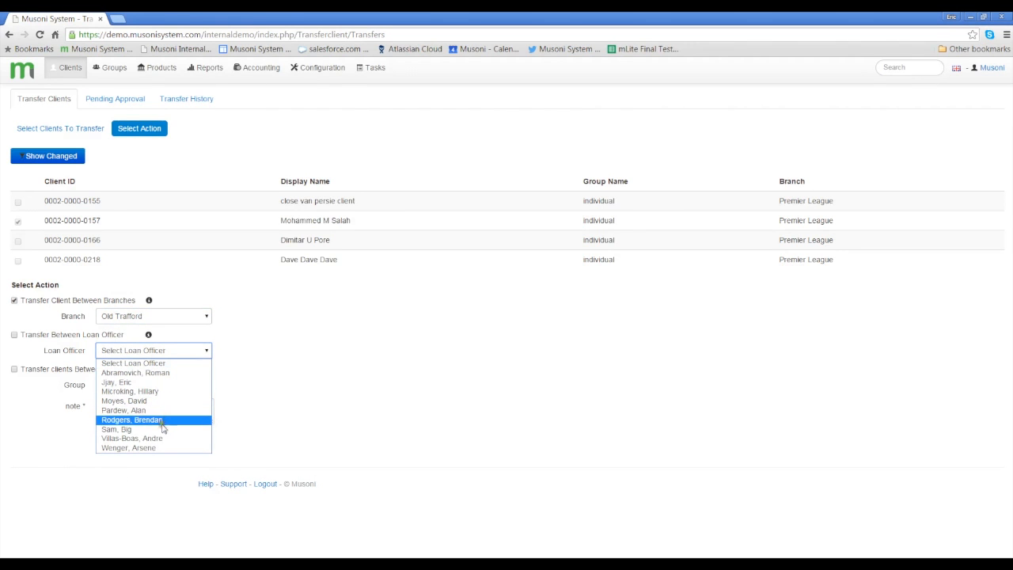
left_click(124, 401)
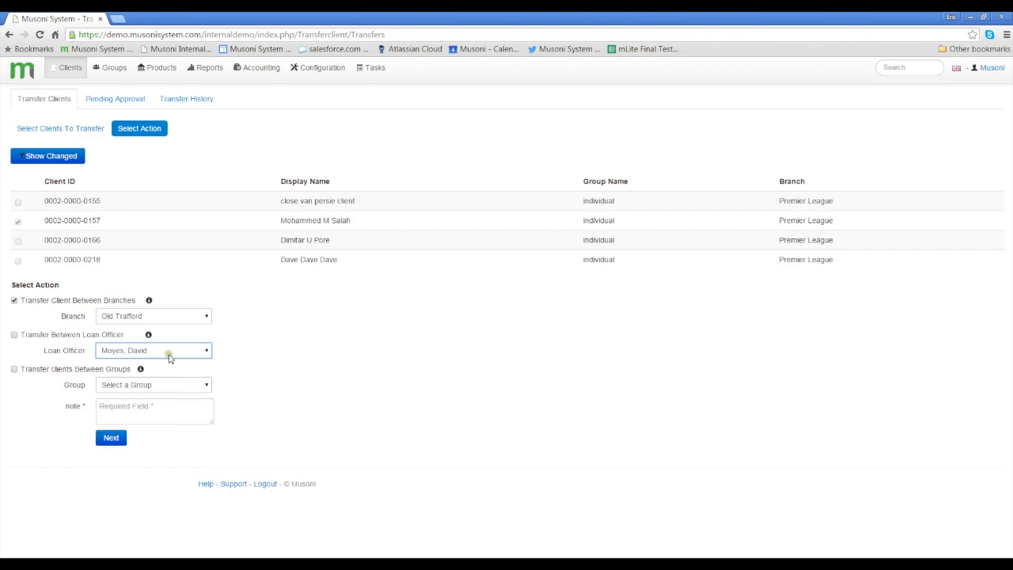
left_click(154, 350)
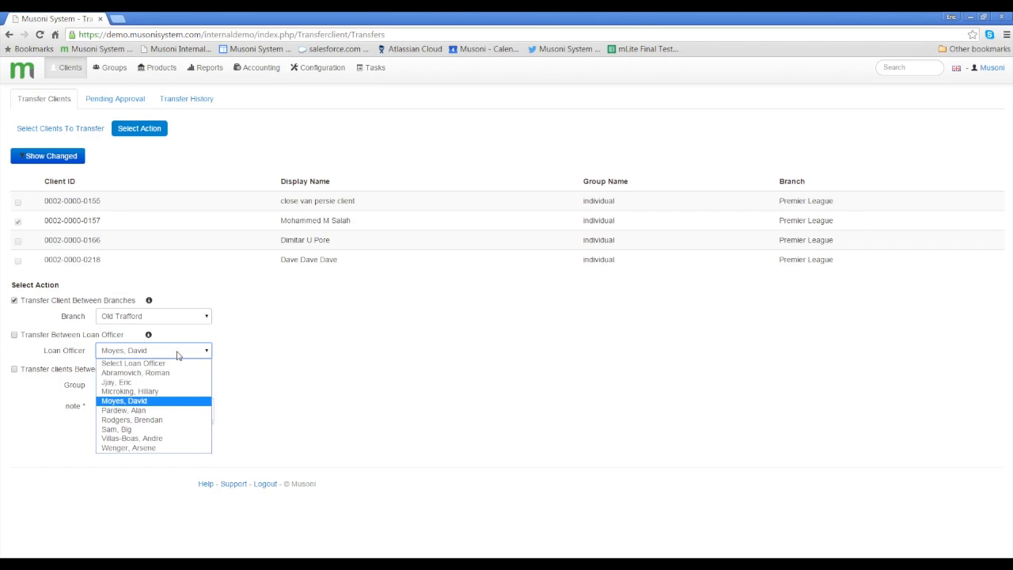
mouse_move(232, 356)
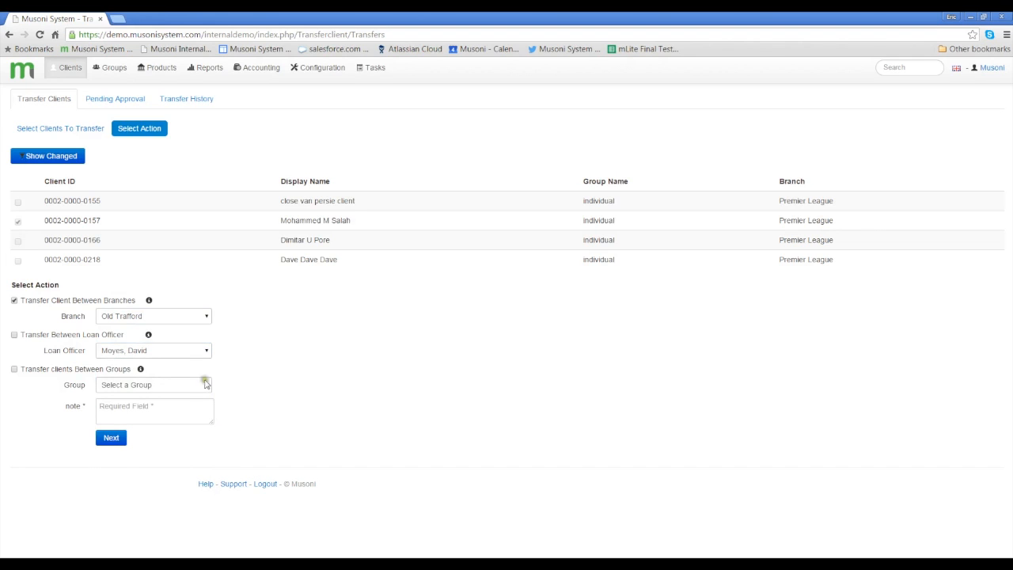
Step: Add the note "Need for speed" and continue to the transfer overview
left_click(155, 411)
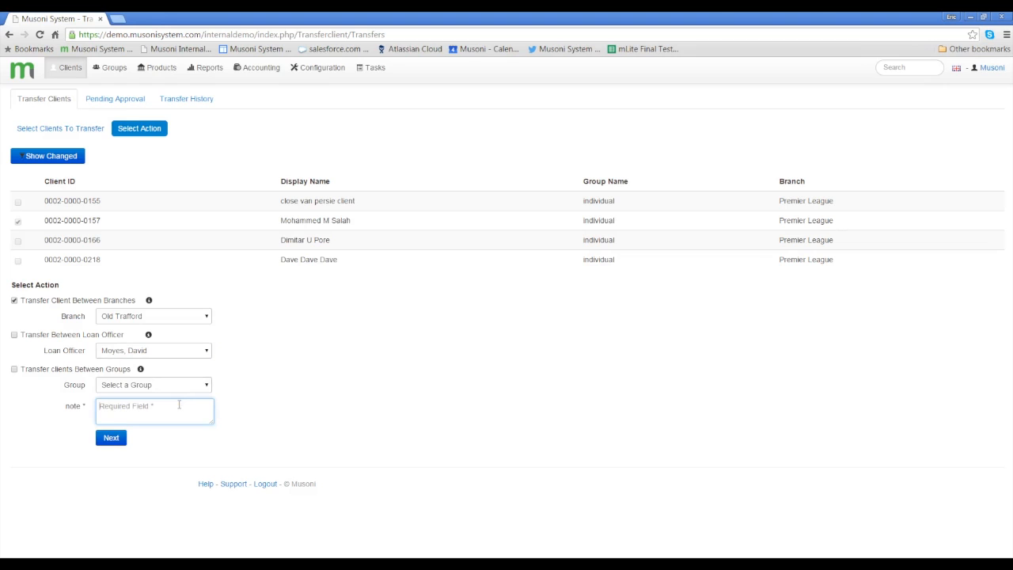
type("N")
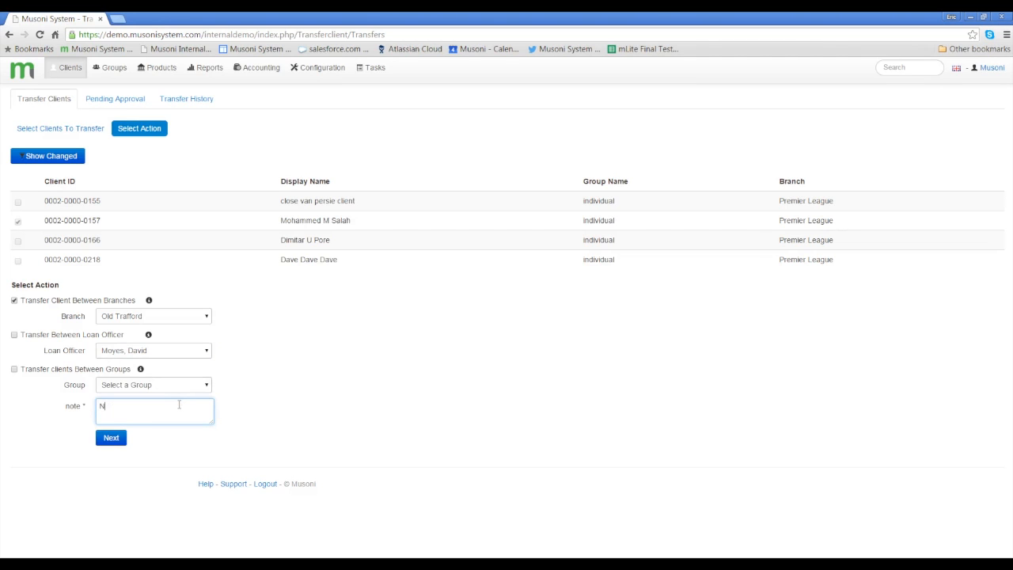
type("eed for")
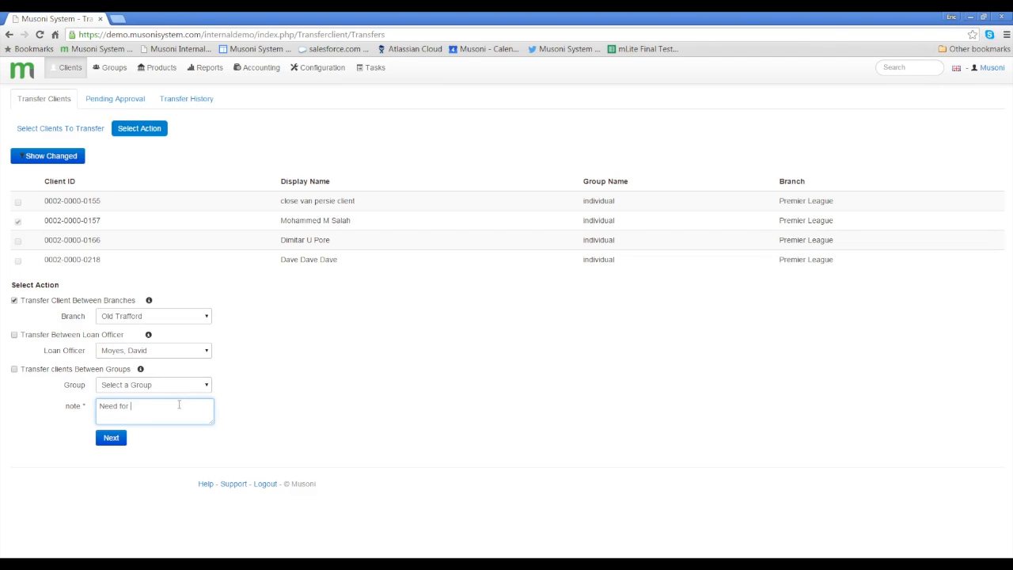
type("speed")
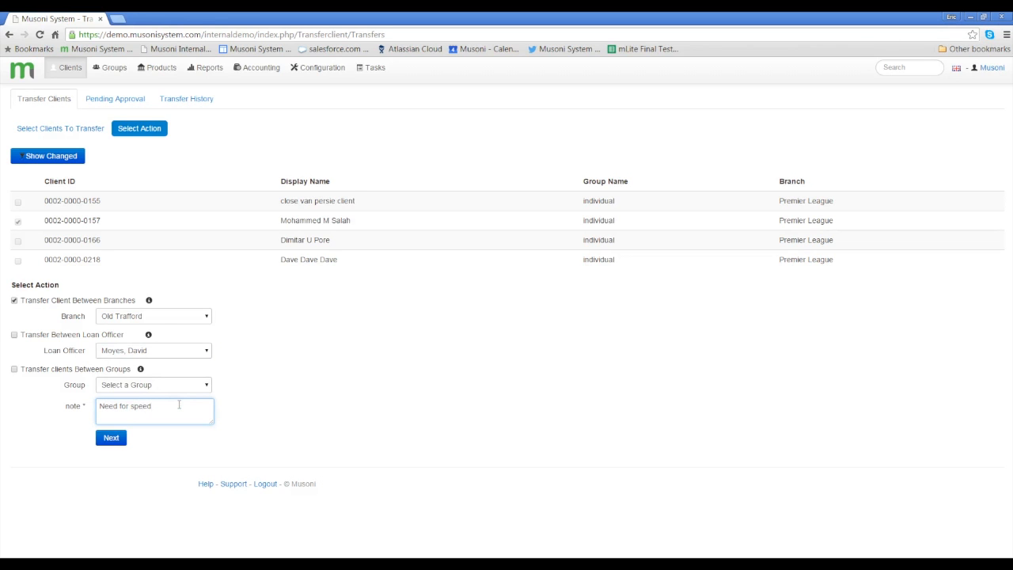
left_click(110, 437)
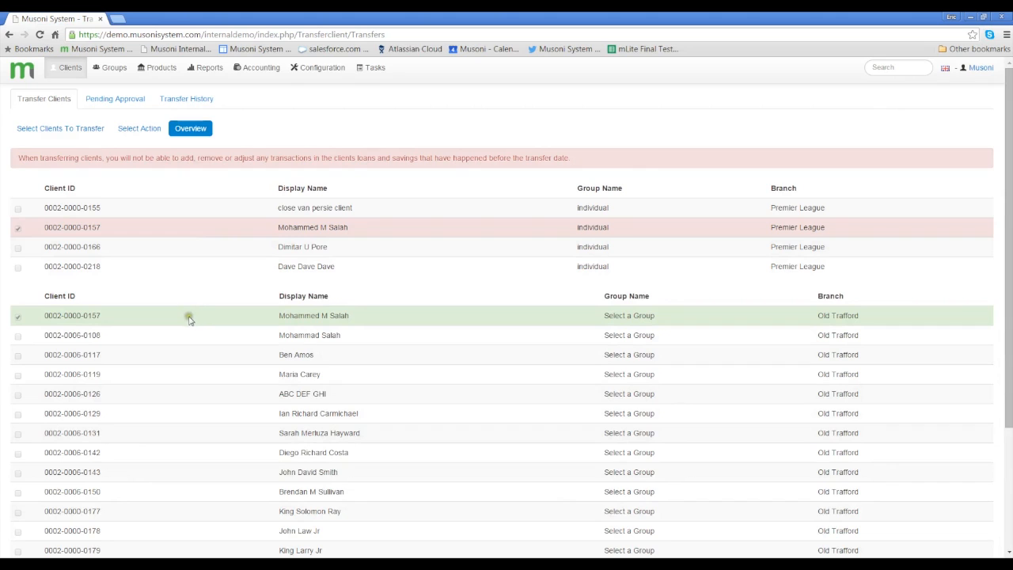
mouse_move(186, 315)
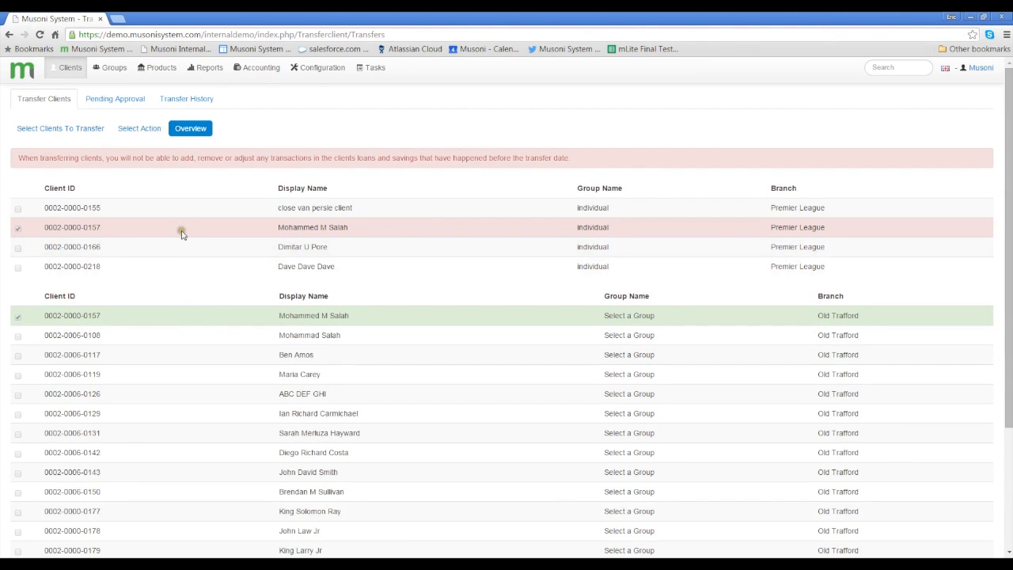
mouse_move(168, 225)
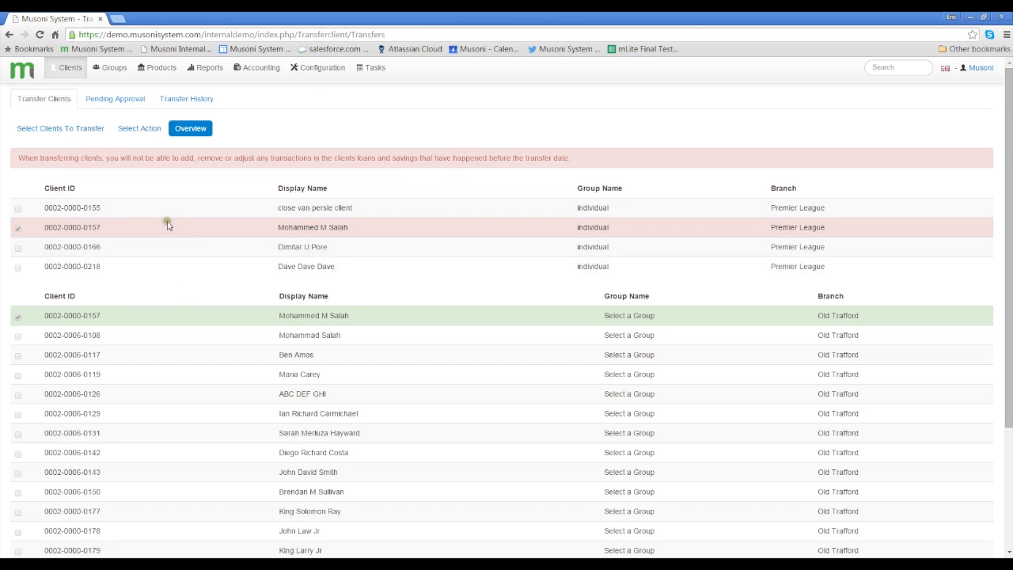
mouse_move(97, 174)
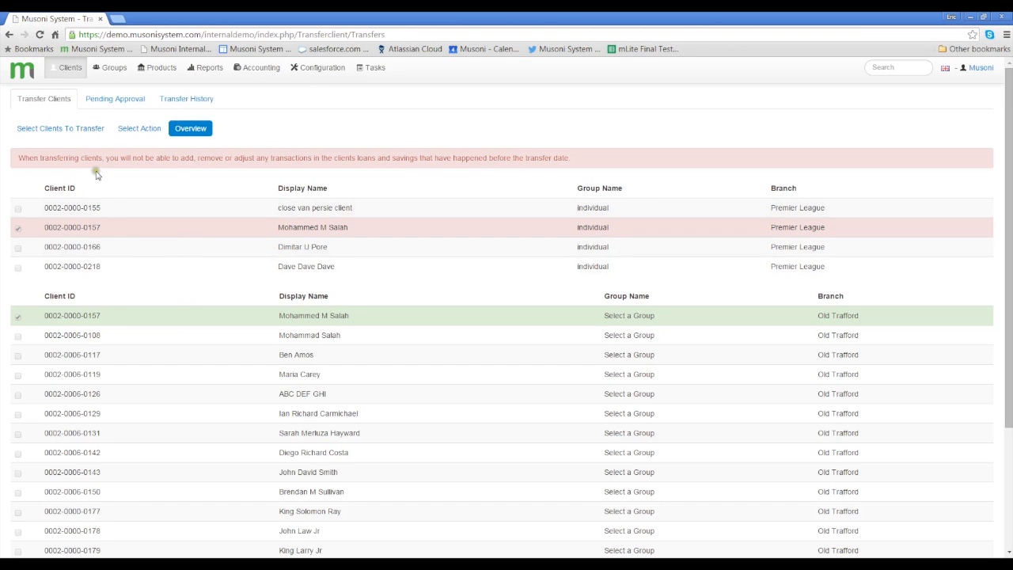
mouse_move(192, 167)
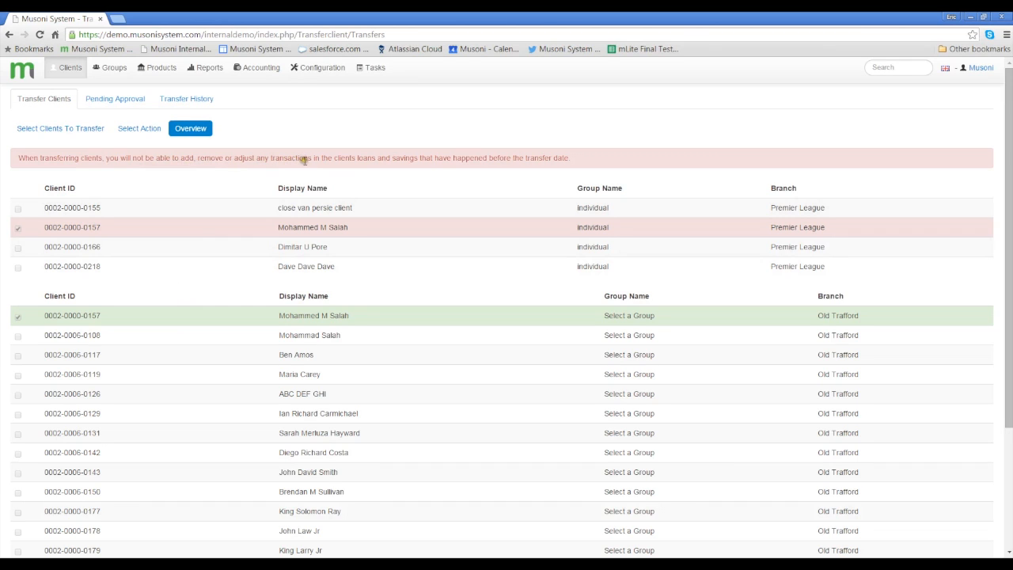
mouse_move(439, 168)
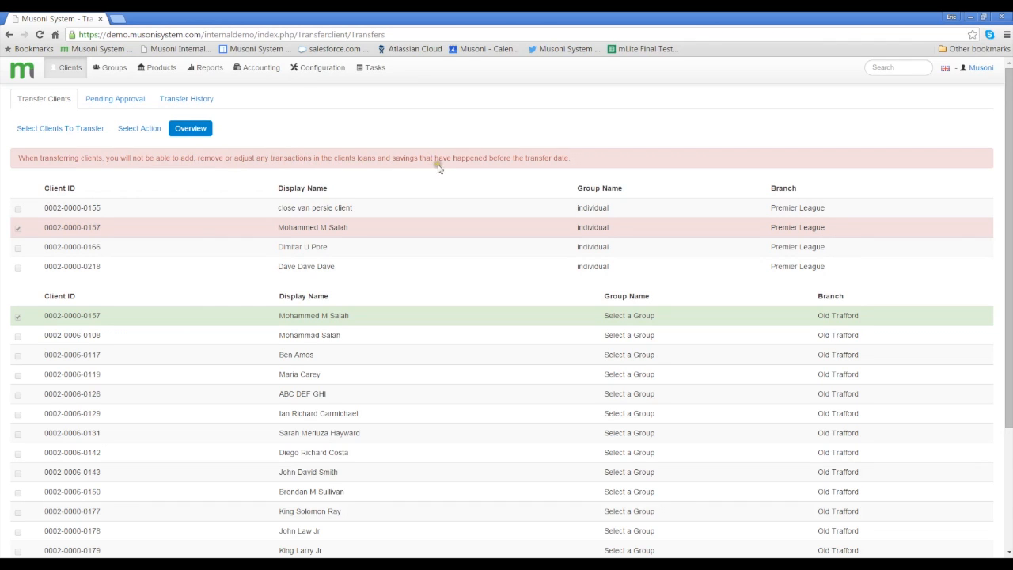
mouse_move(306, 182)
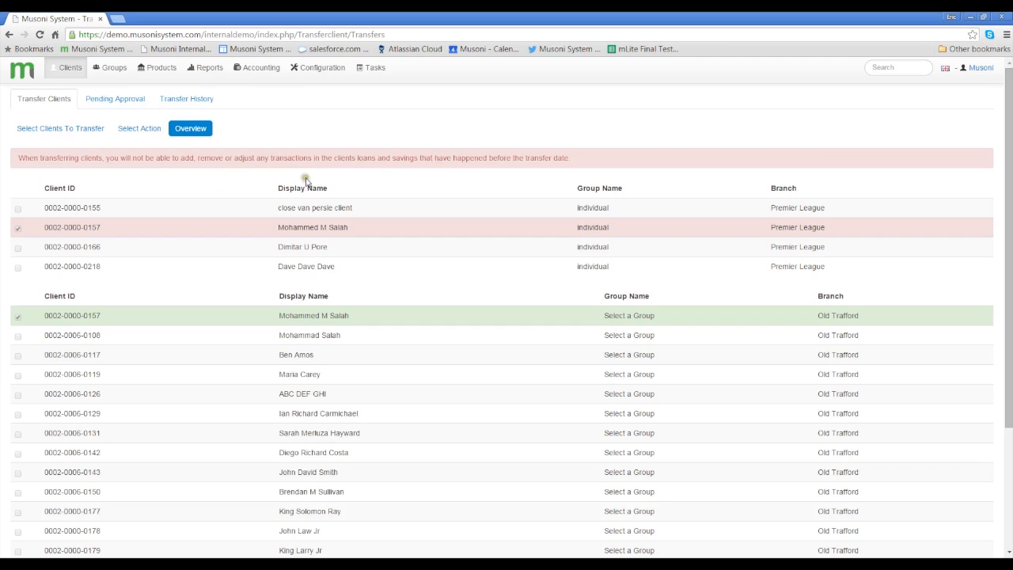
Step: Submit Mohammed M Salah's Old Trafford transfer for approval
scroll("down", 3)
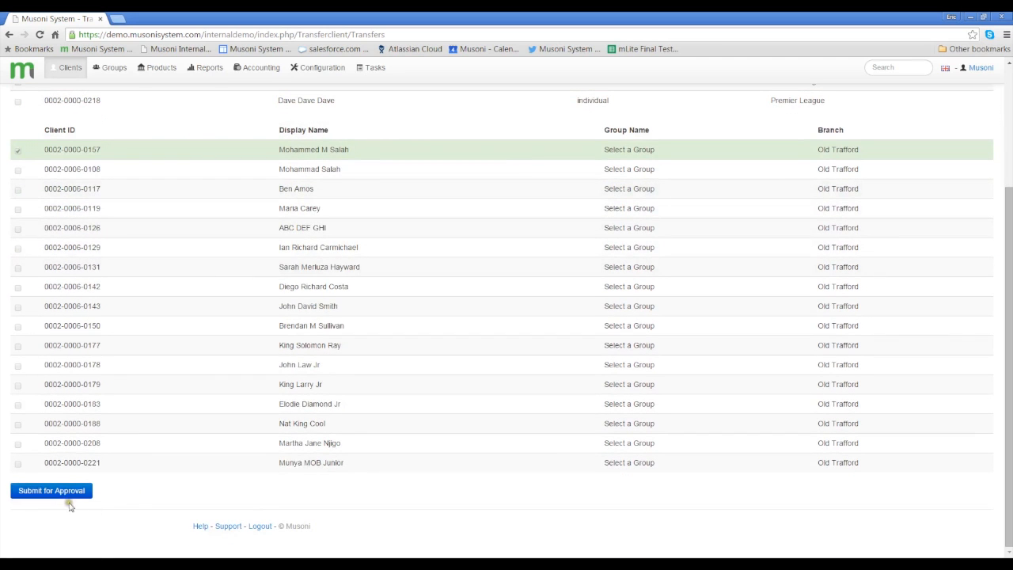
left_click(51, 491)
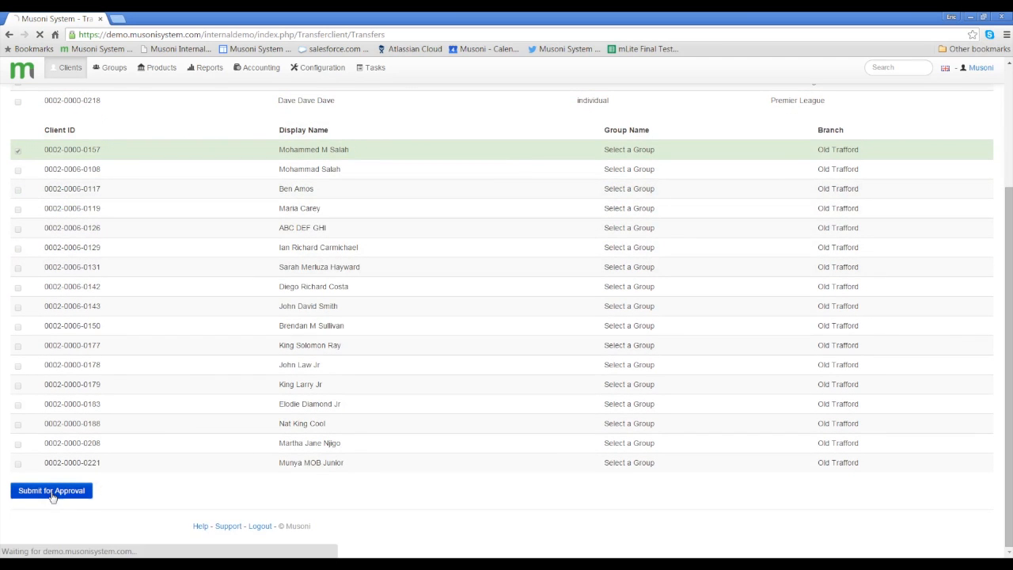
left_click(50, 491)
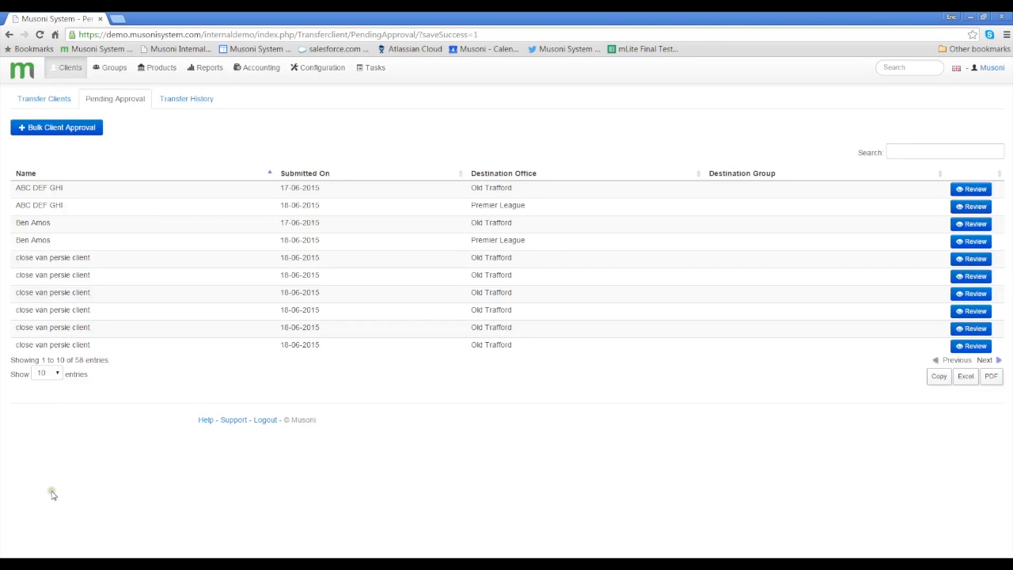
mouse_move(57, 490)
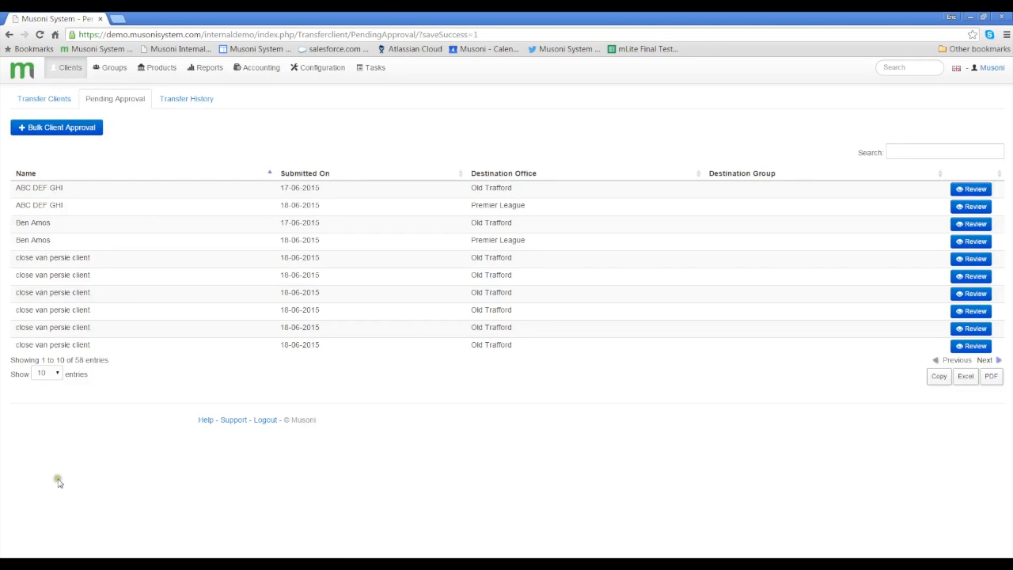
mouse_move(60, 477)
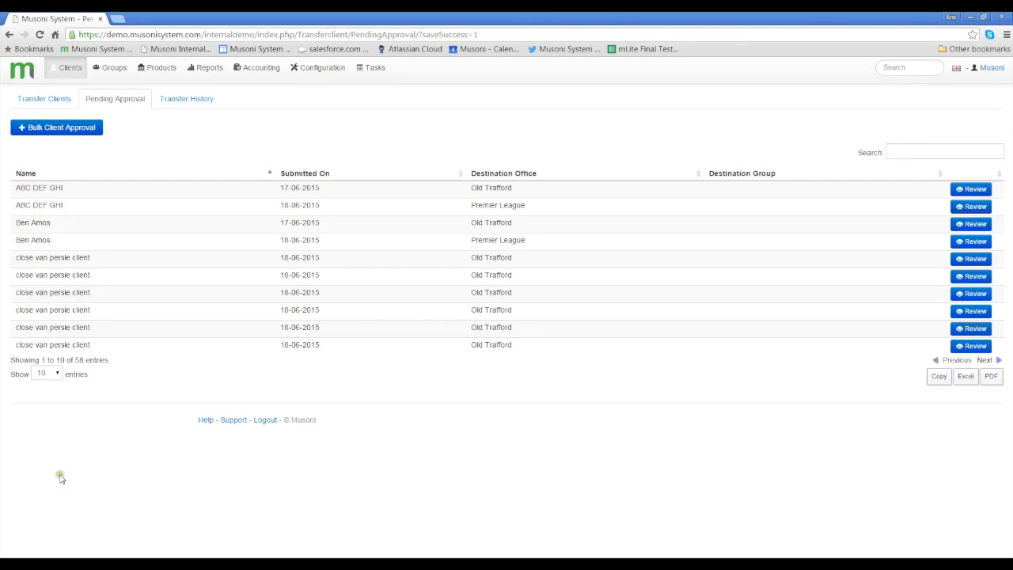
mouse_move(67, 467)
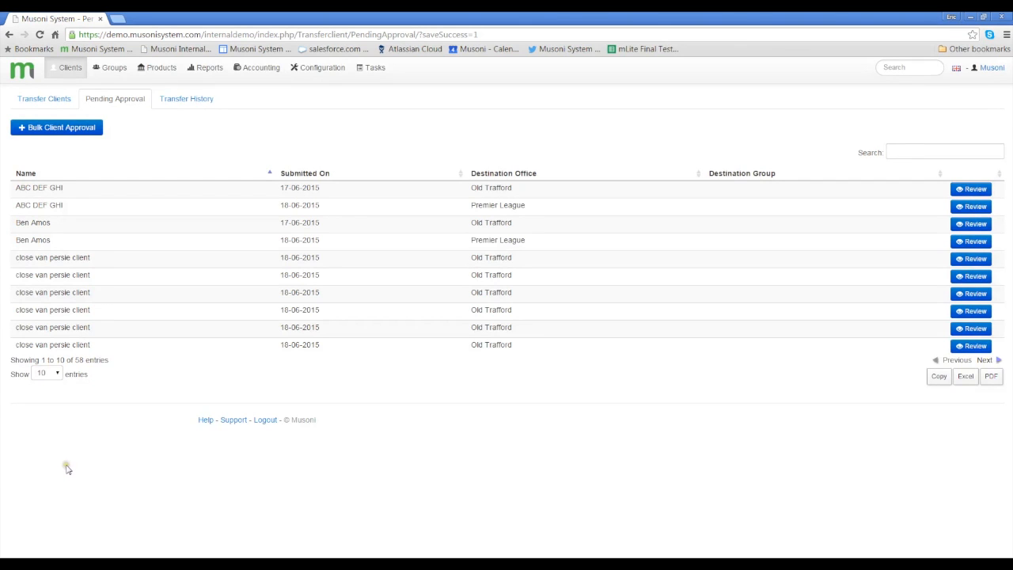
mouse_move(67, 465)
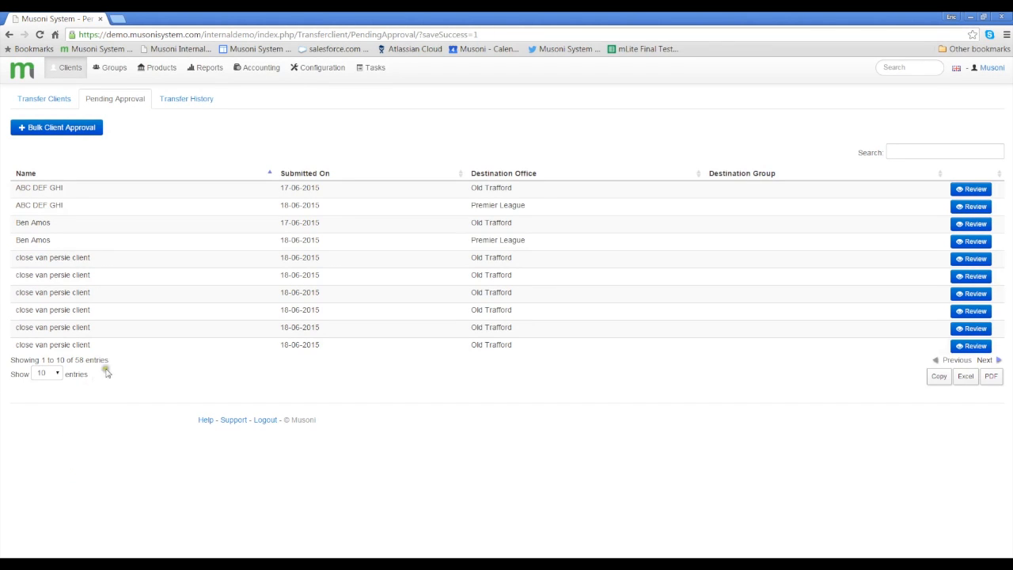
Step: Search pending approvals for "mohammed" and open his transfer request for review
left_click(945, 152)
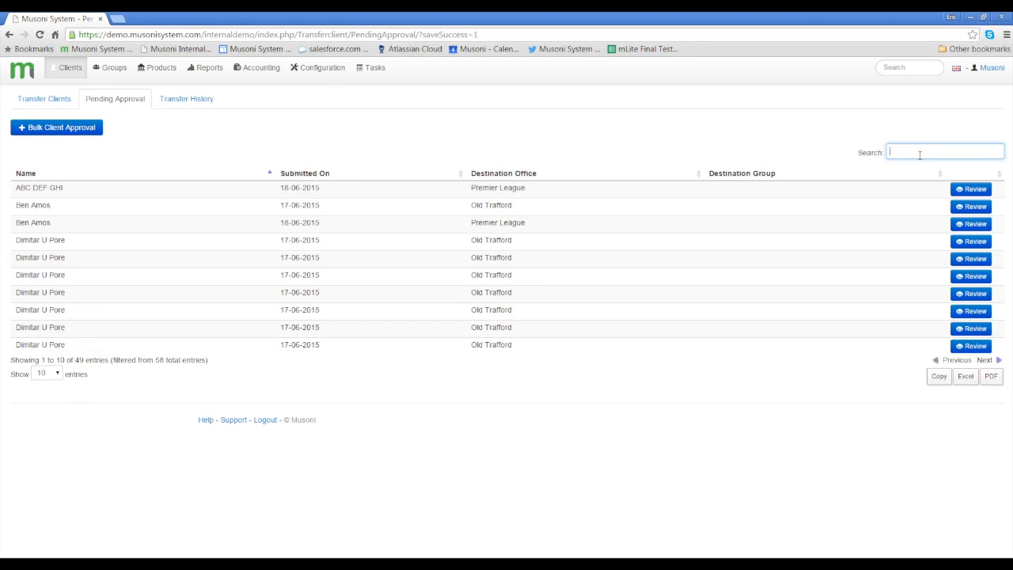
type("sella")
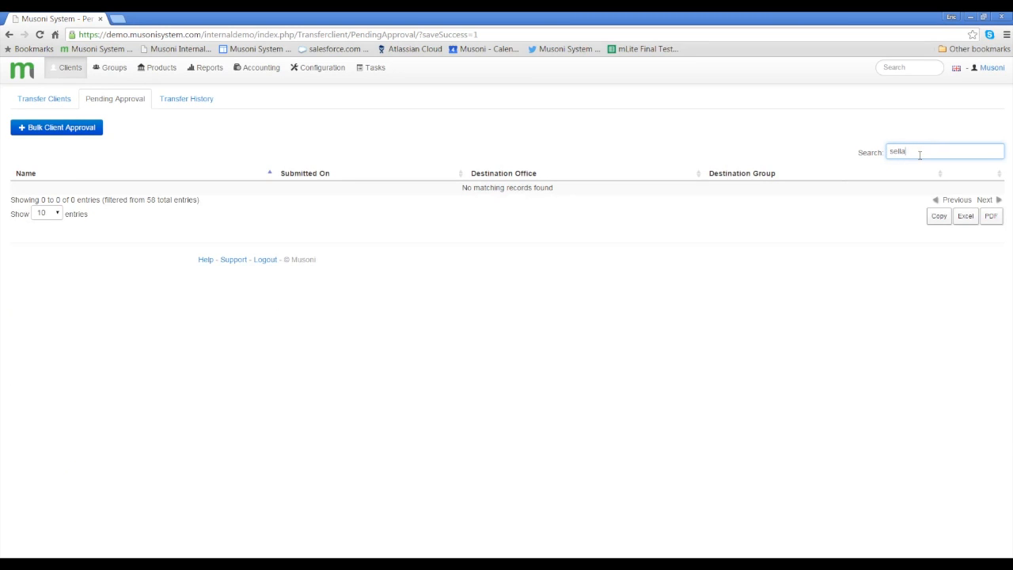
type("m")
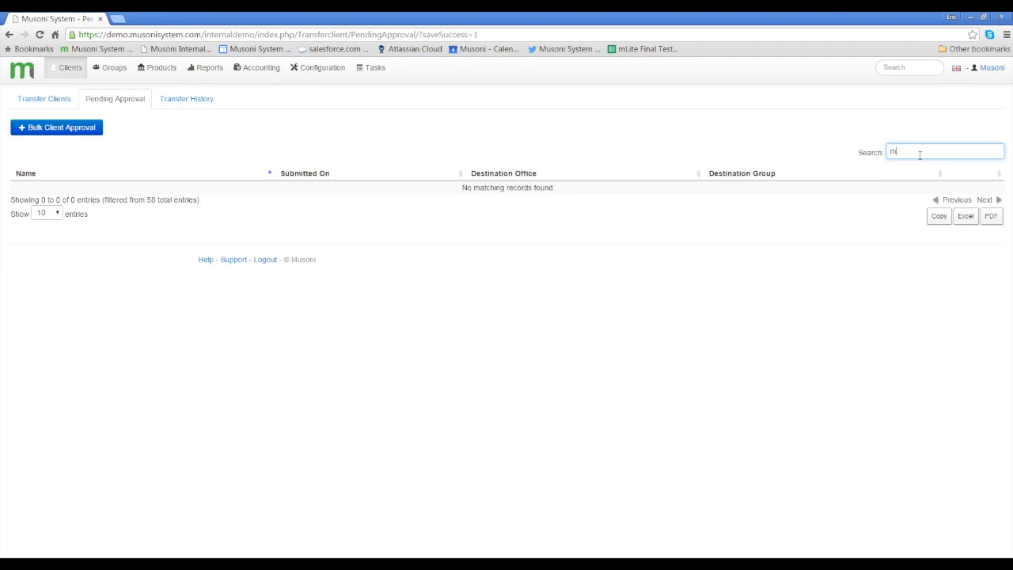
type("ohammed")
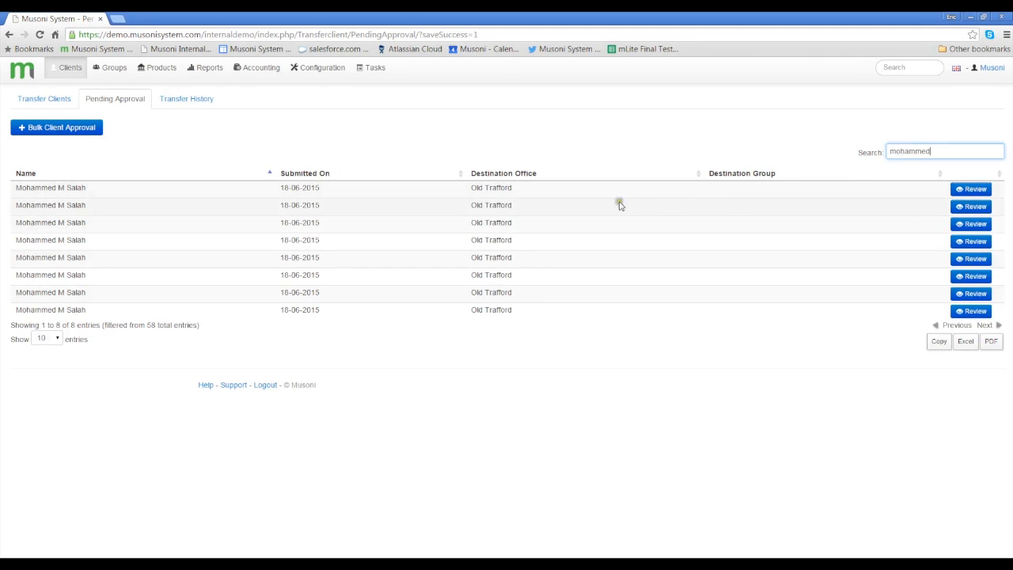
mouse_move(400, 187)
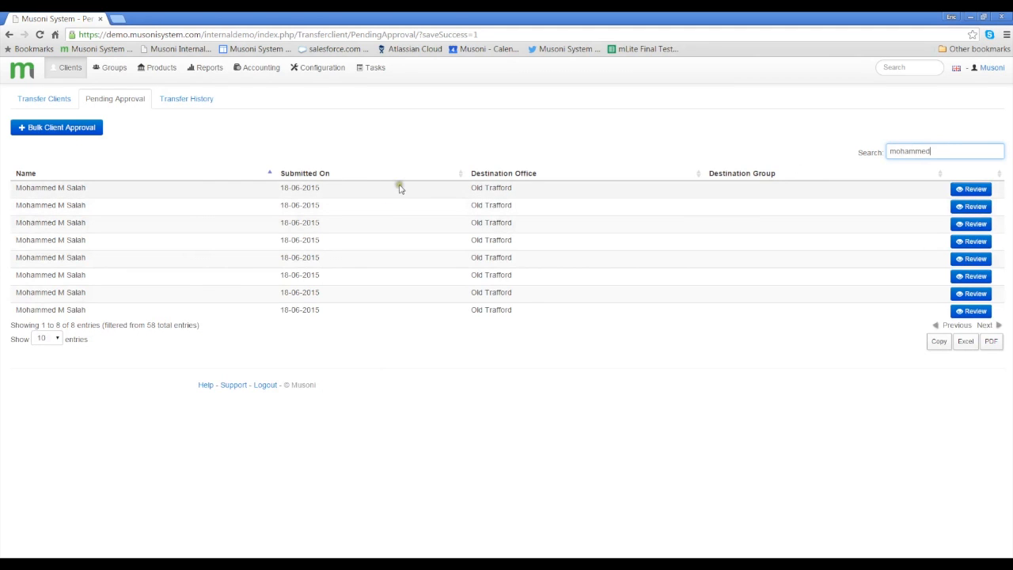
left_click(972, 189)
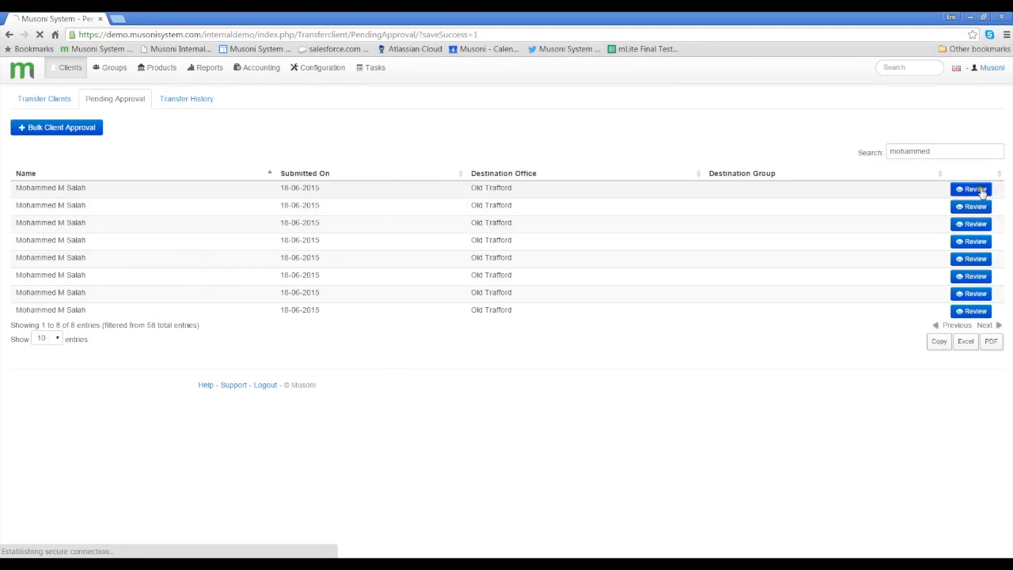
Step: Review and approve Mohammed M Salah's Premier League to Old Trafford transfer
left_click(975, 188)
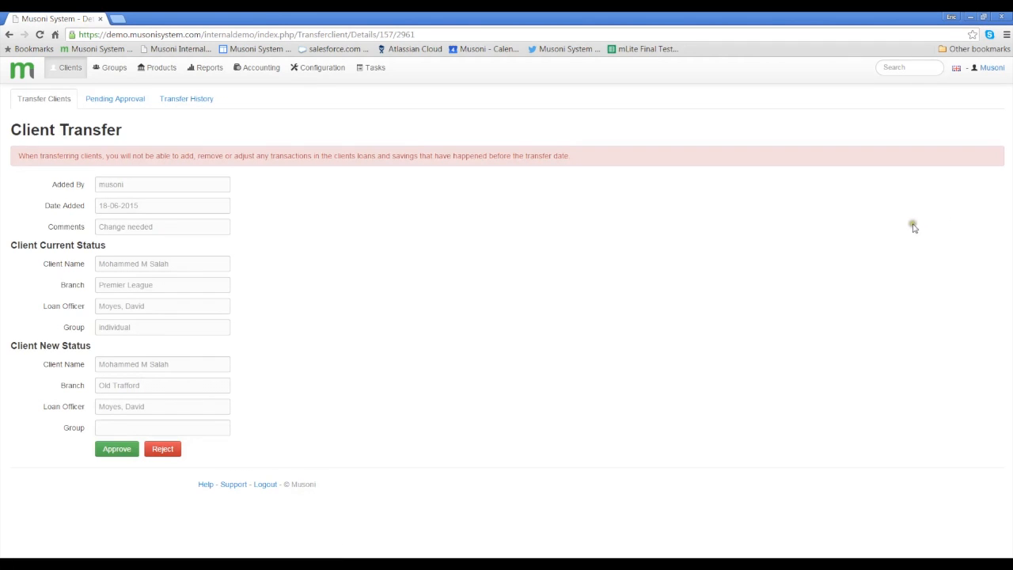
mouse_move(329, 249)
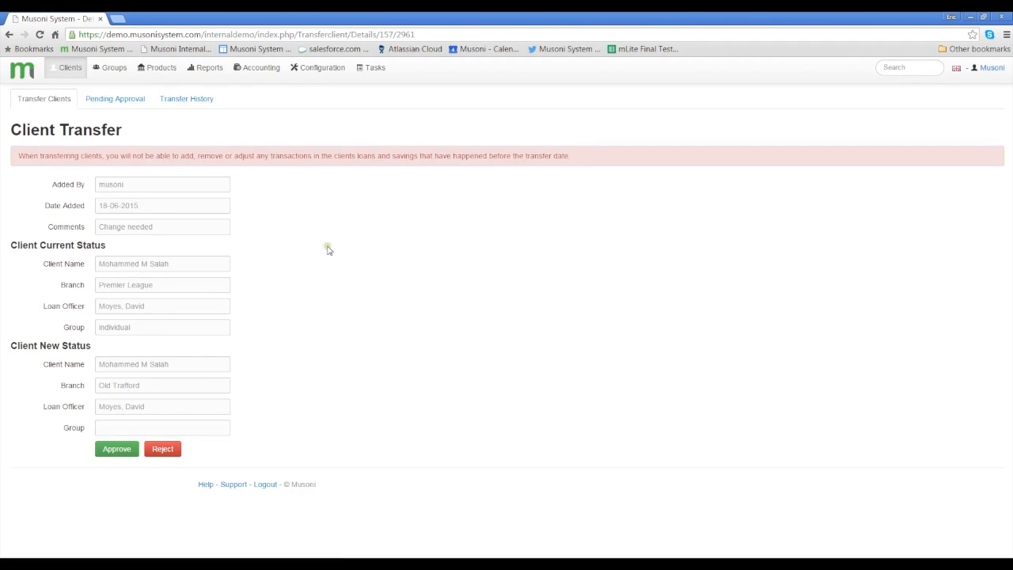
mouse_move(329, 250)
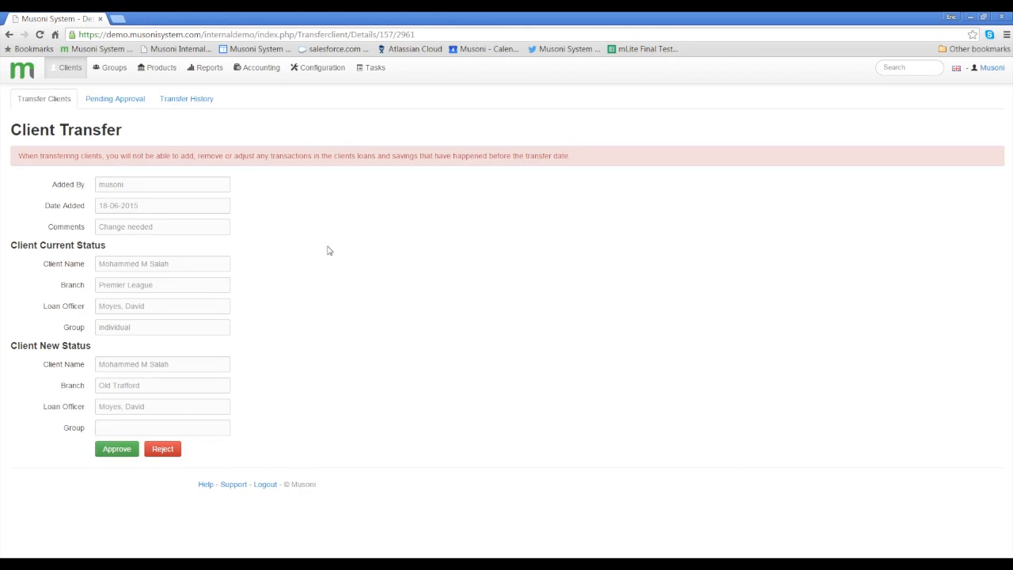
mouse_move(333, 252)
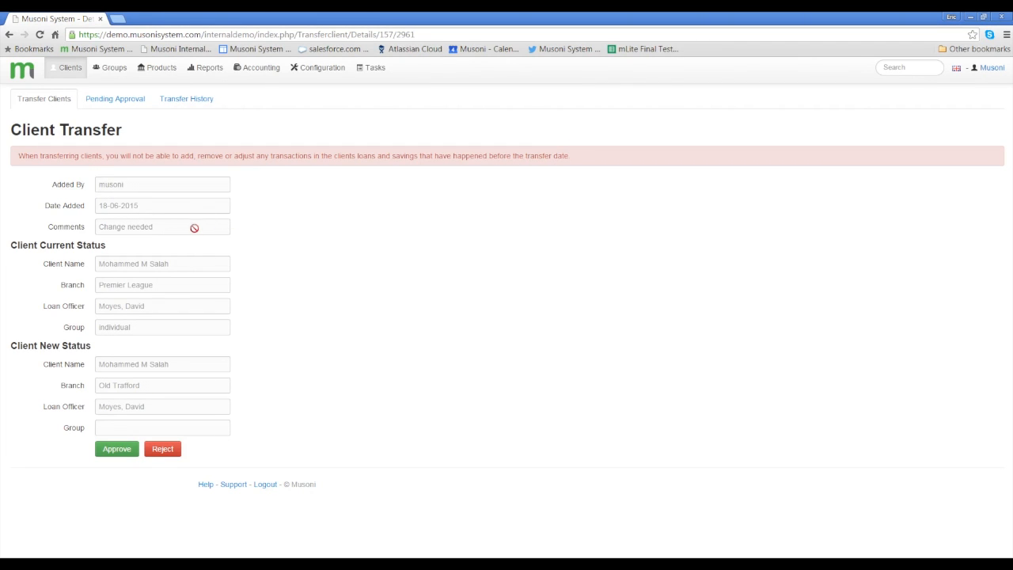
mouse_move(133, 471)
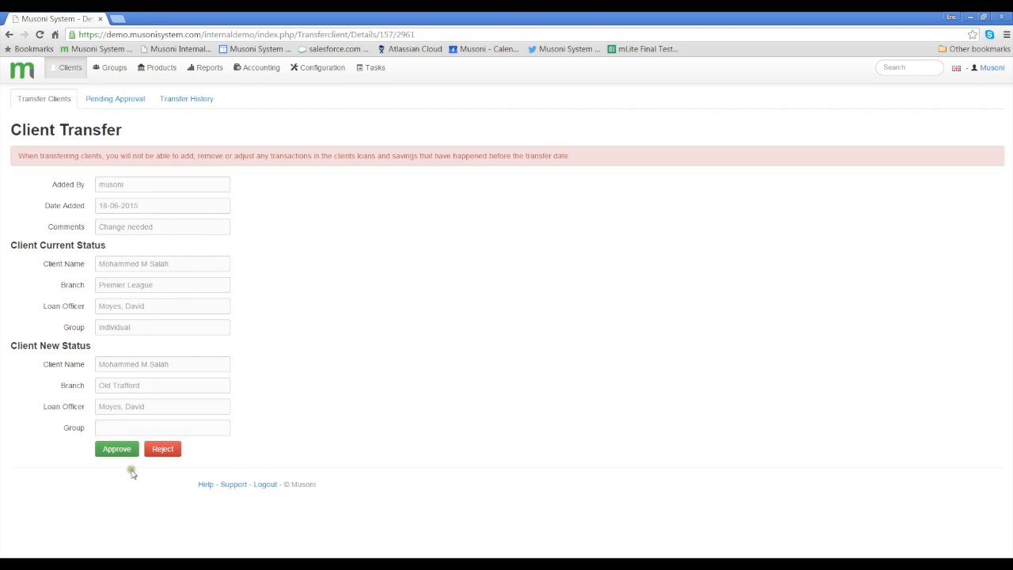
left_click(117, 449)
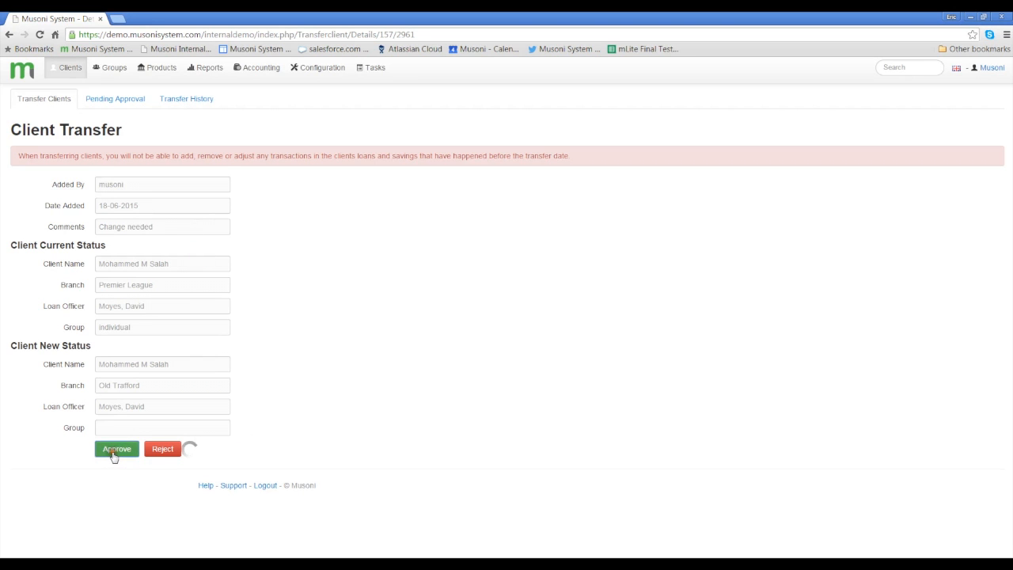
left_click(117, 449)
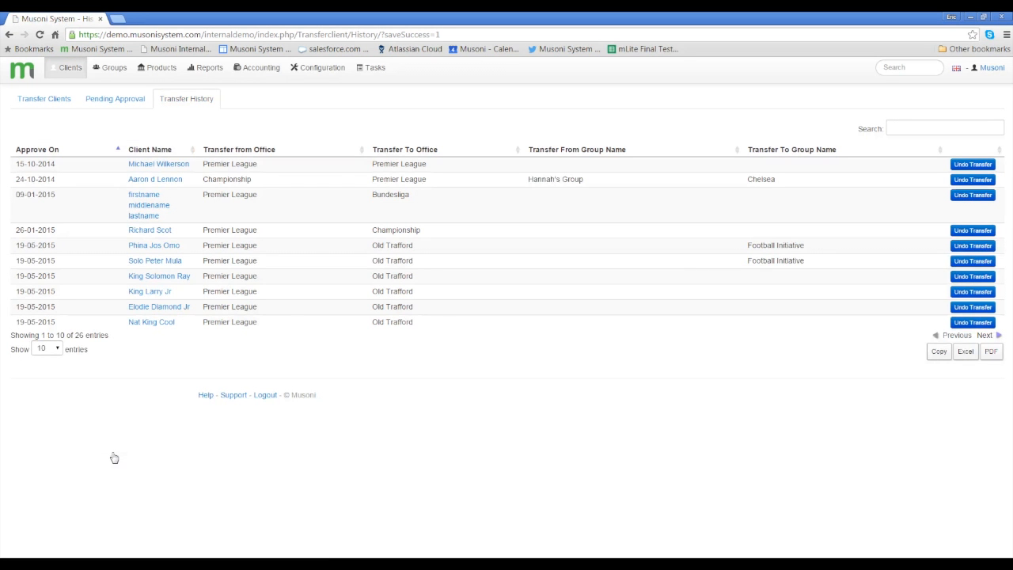
mouse_move(182, 412)
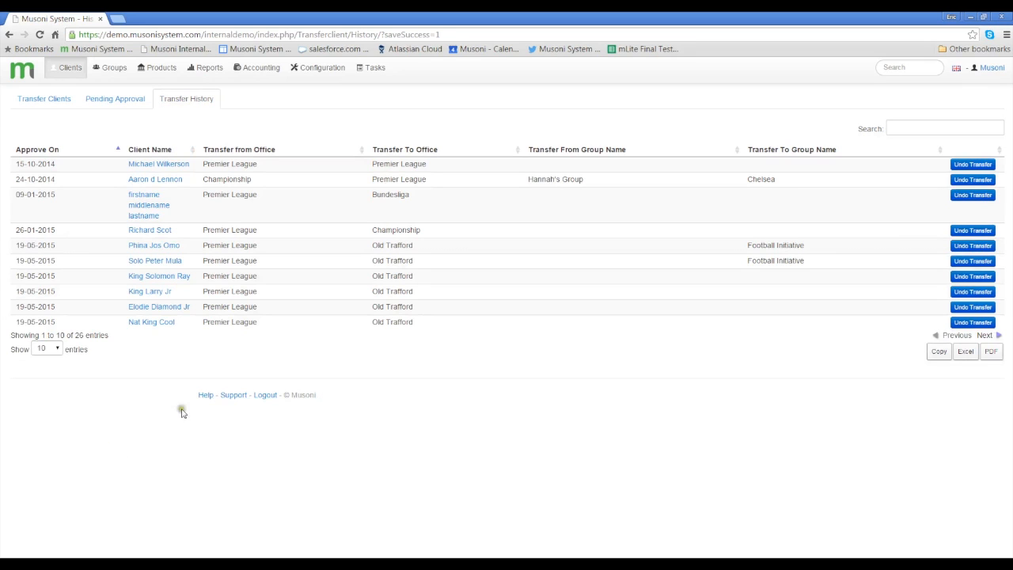
mouse_move(355, 277)
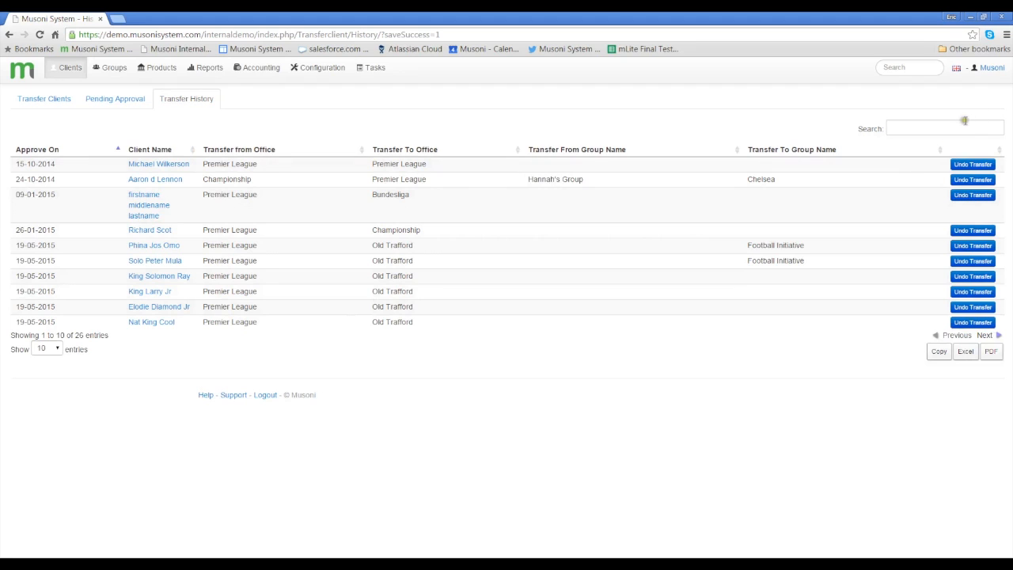
Step: Search the transfer history for "moh" to show Salah's 18-06-2015 move
type("mohammed")
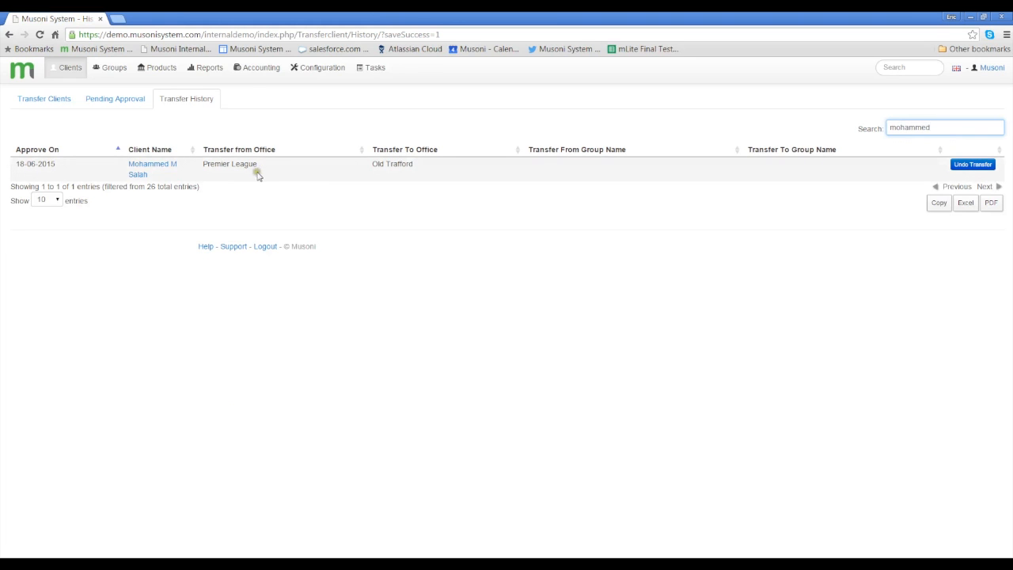
mouse_move(850, 178)
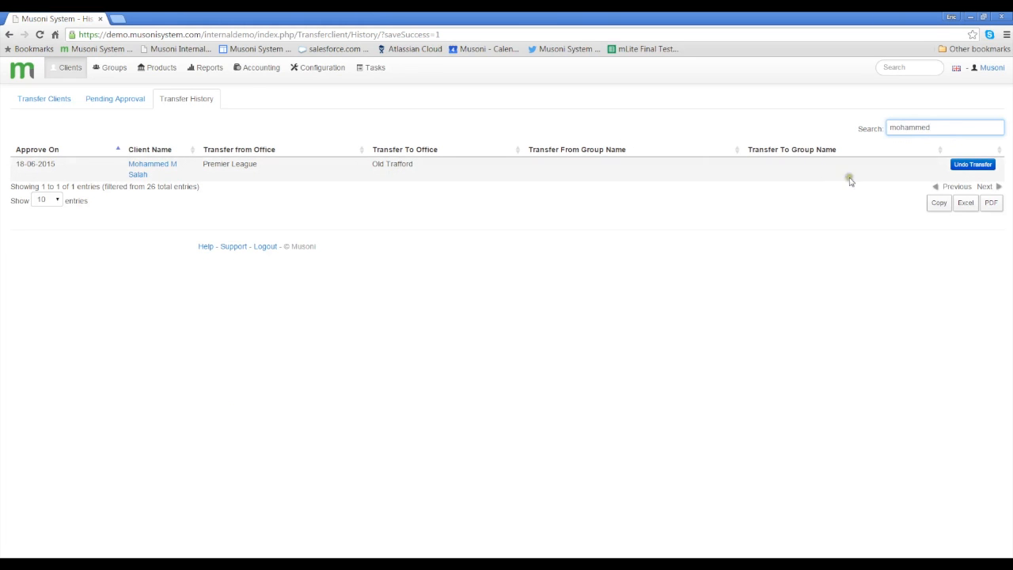